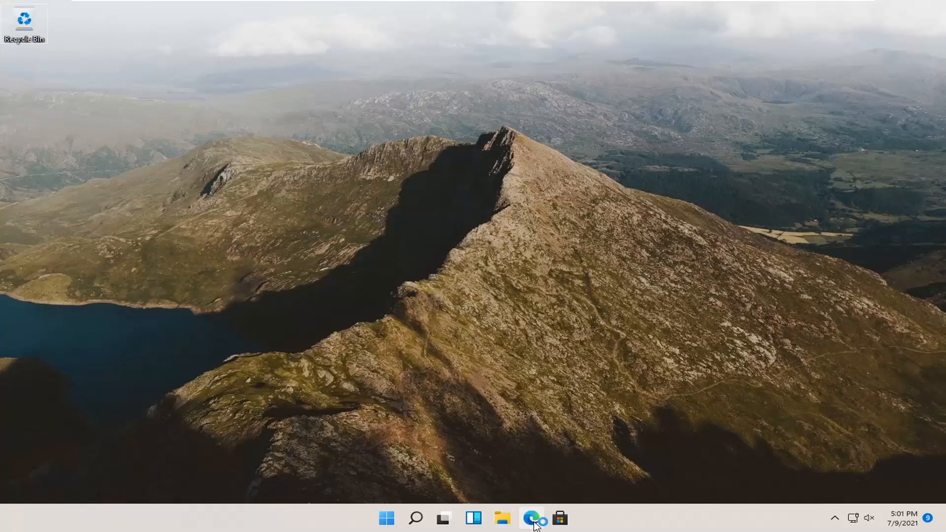
# Launch Edge from the taskbar, maximize it, and search for 'recuva'.
pyautogui.click(530, 518)
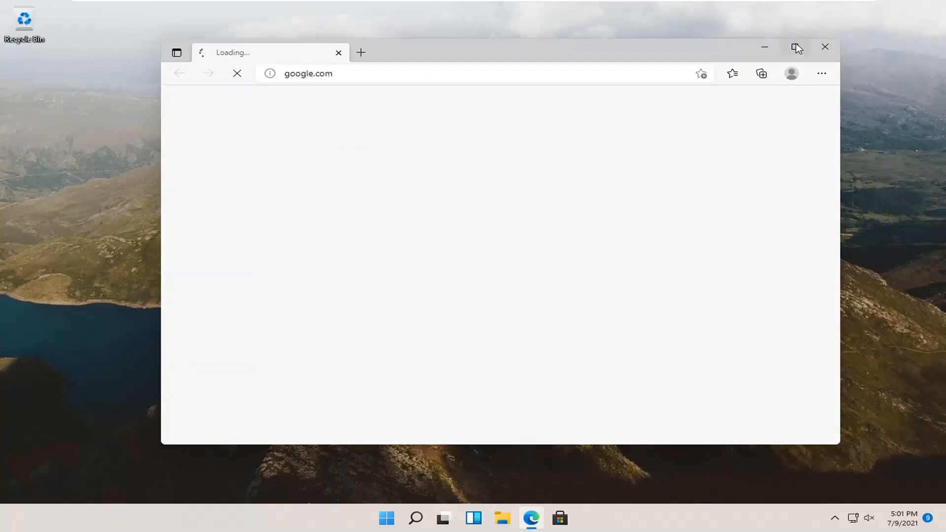
pyautogui.click(796, 46)
pyautogui.write('r')
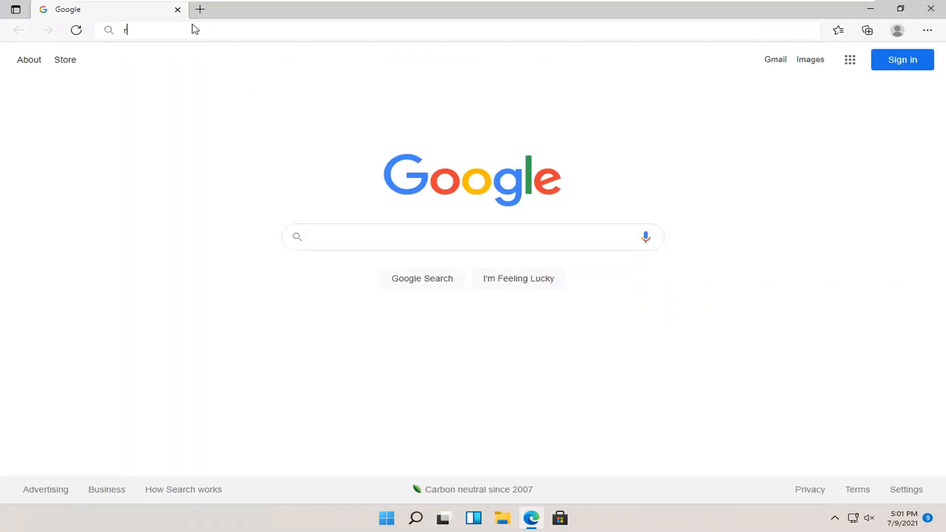
pyautogui.write('ecuva')
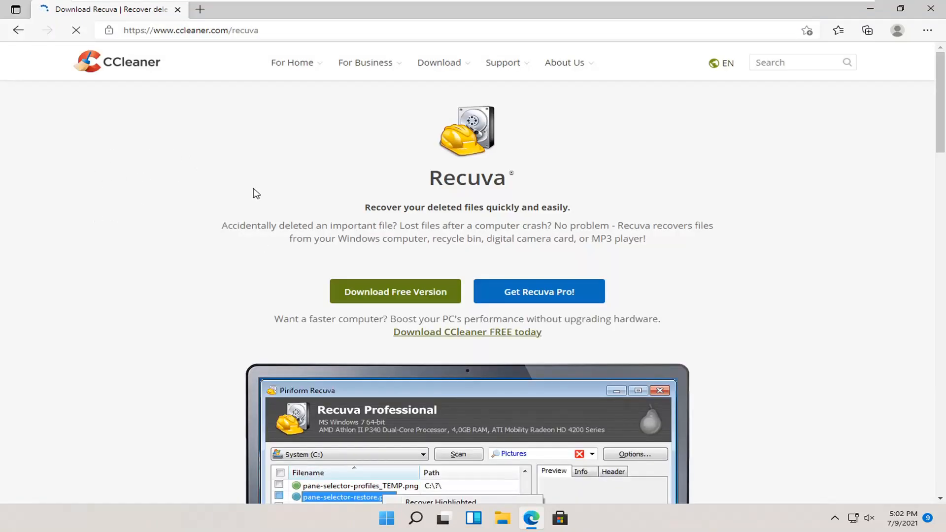
pyautogui.scroll(-3)
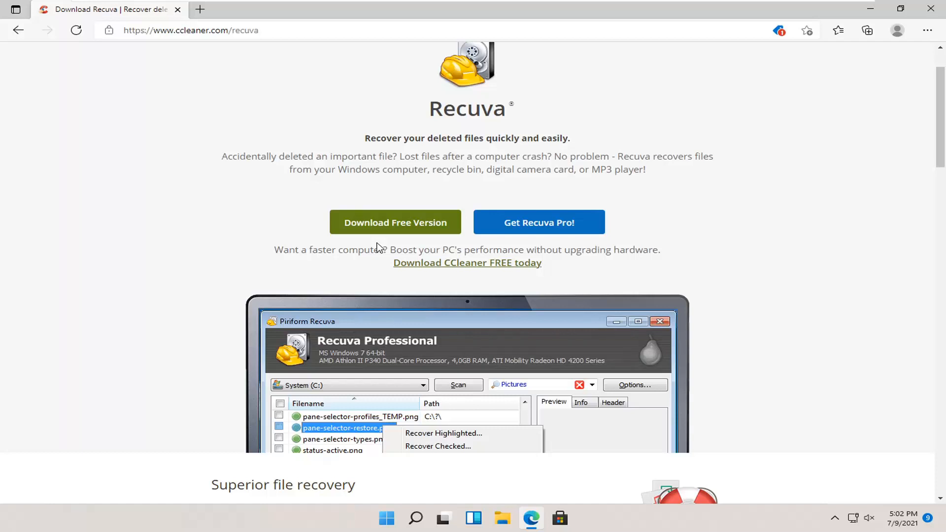
pyautogui.scroll(-3)
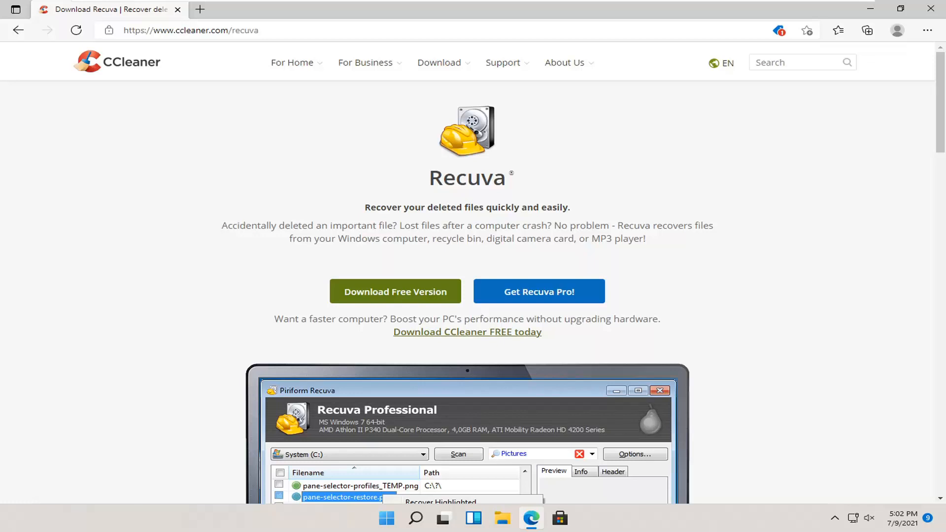
pyautogui.moveTo(387, 250)
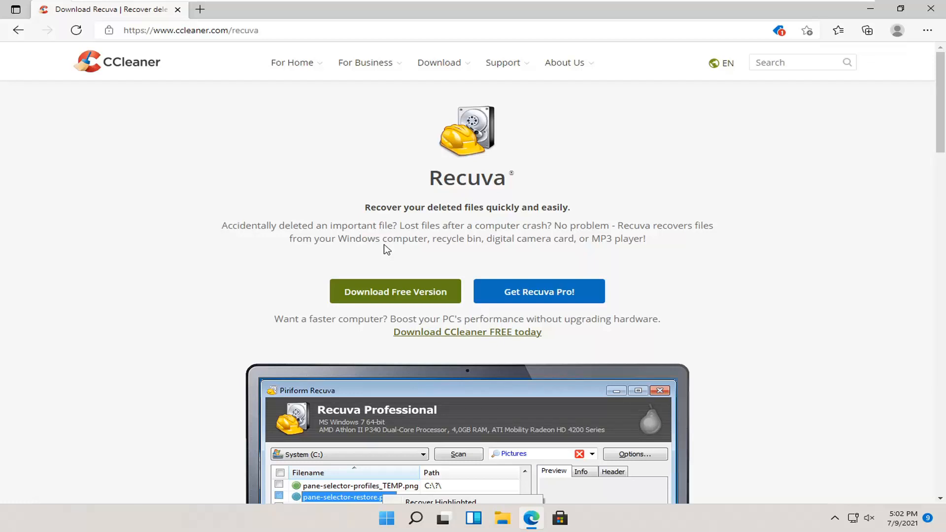
pyautogui.moveTo(386, 293)
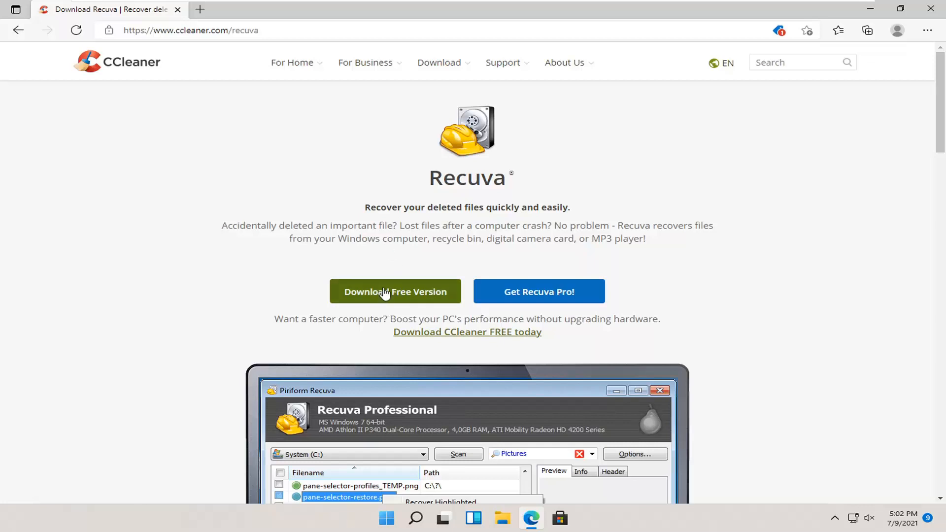
pyautogui.moveTo(415, 279)
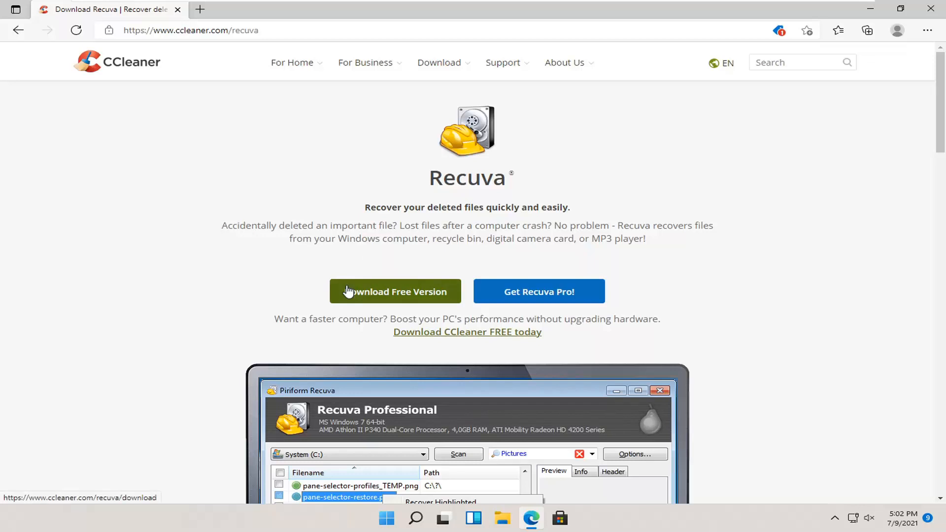
pyautogui.moveTo(353, 294)
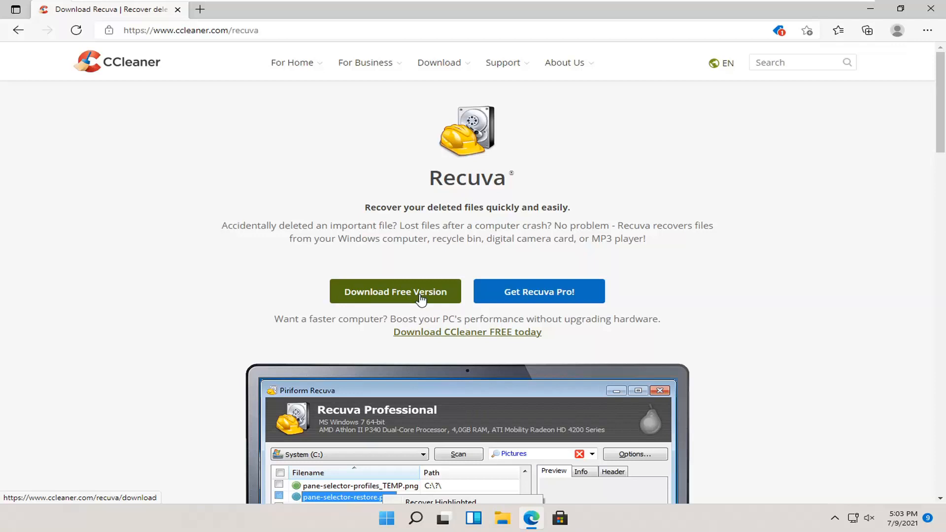
# Go to the Download Free Version page and scroll to the Free versus Professional comparison.
pyautogui.click(395, 291)
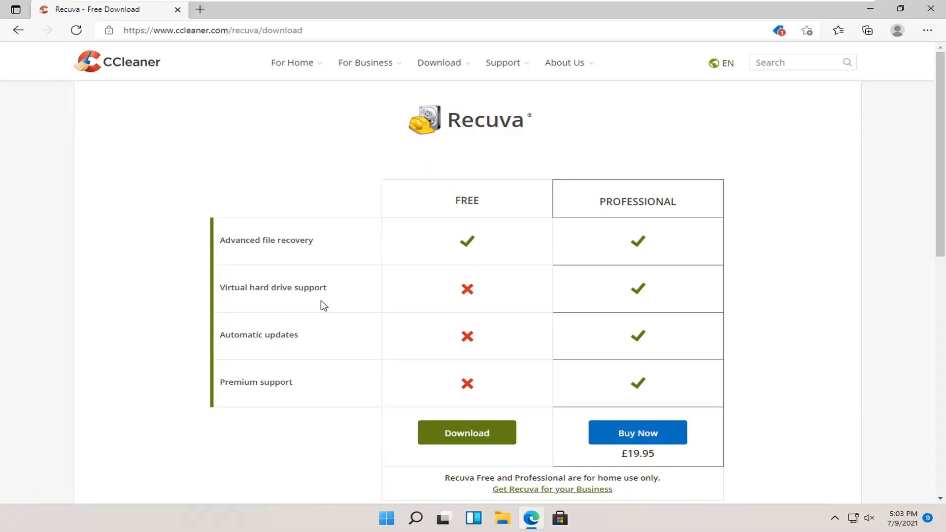
pyautogui.scroll(-3)
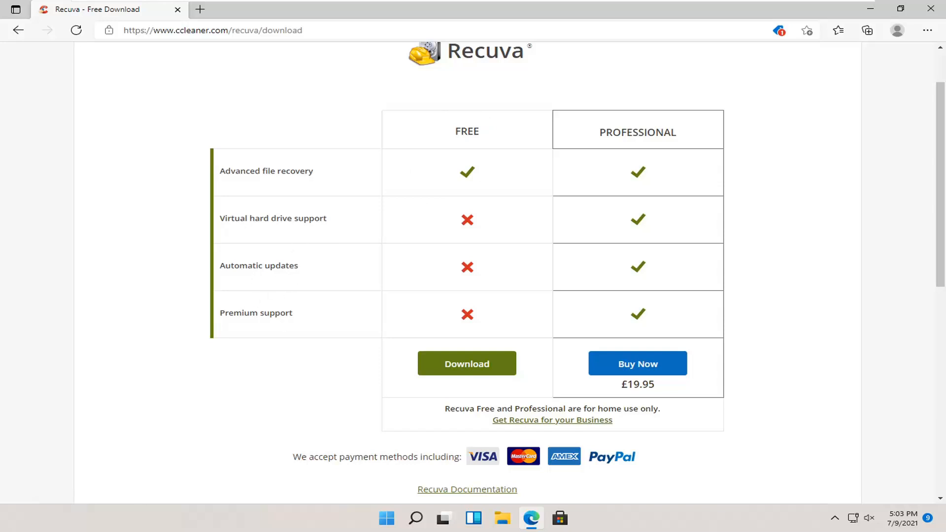
pyautogui.moveTo(305, 256)
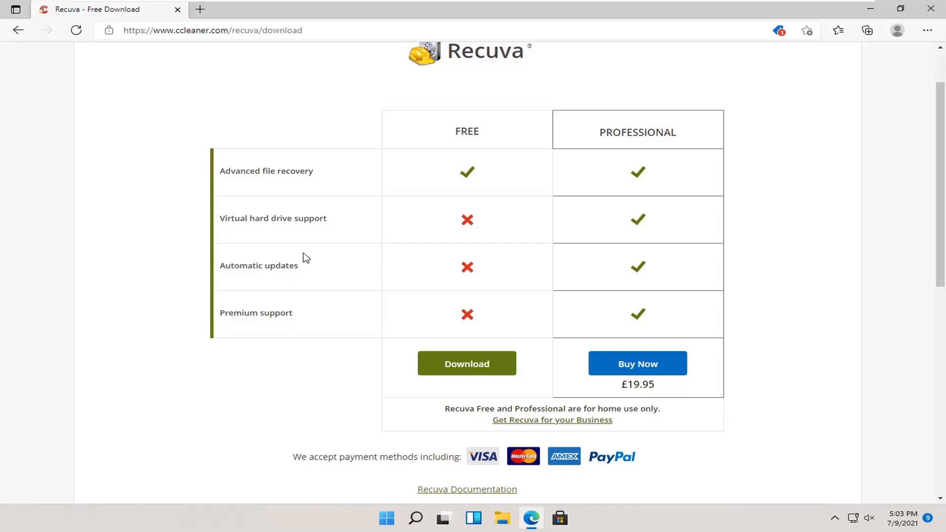
pyautogui.moveTo(466, 363)
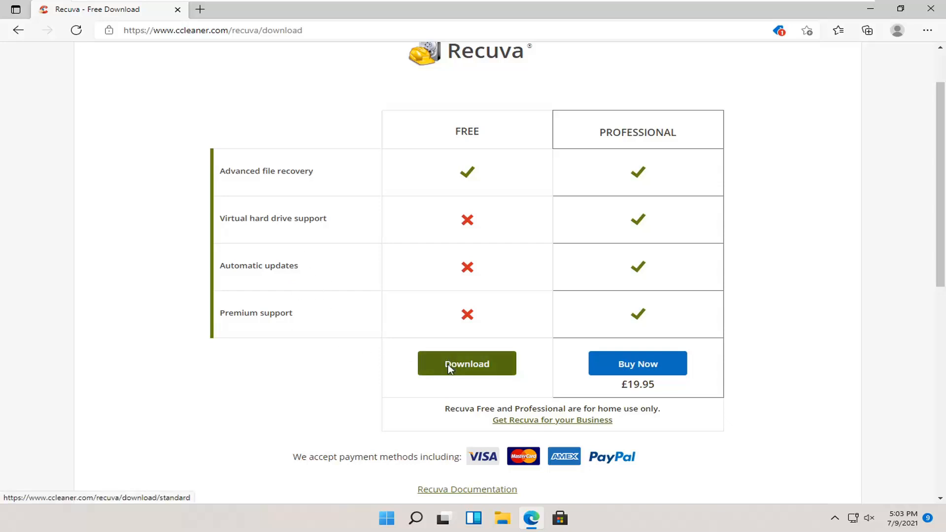
# Download the FREE edition installer and launch Recuva v1.53 Setup.
pyautogui.click(467, 364)
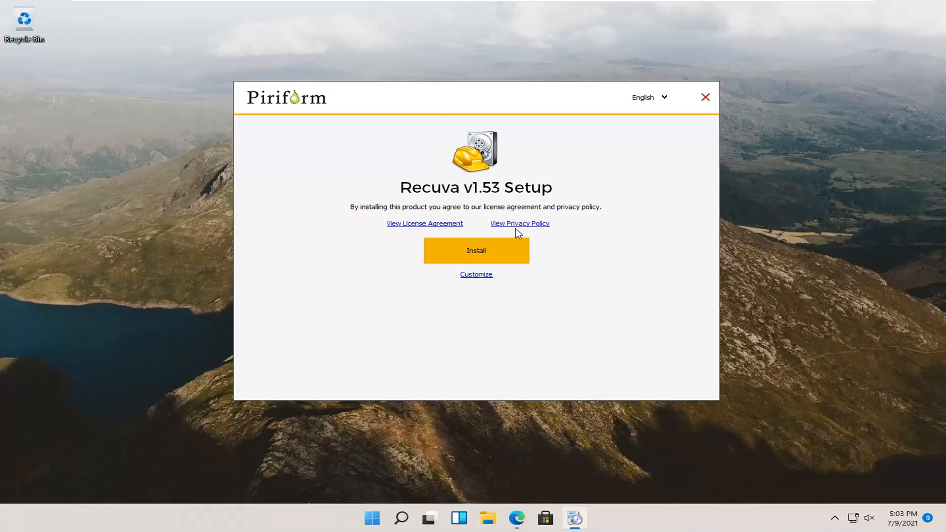
# Customize setup, drop the context-menu scan options, keep Add Desktop Shortcut, and install.
pyautogui.click(476, 274)
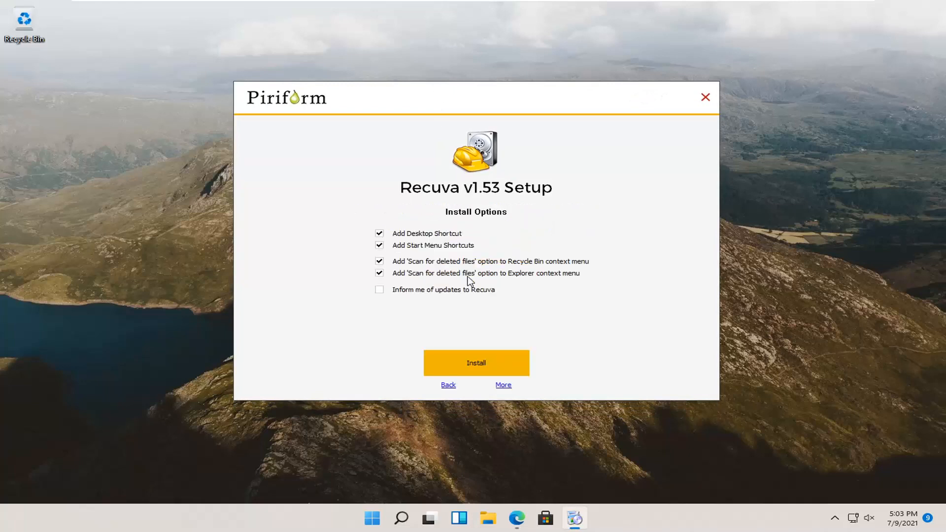
pyautogui.moveTo(358, 316)
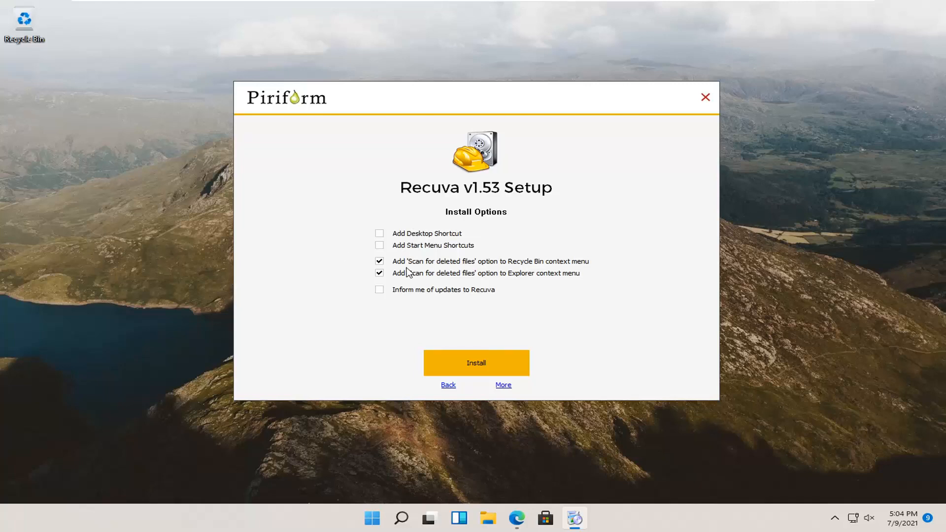
pyautogui.click(379, 261)
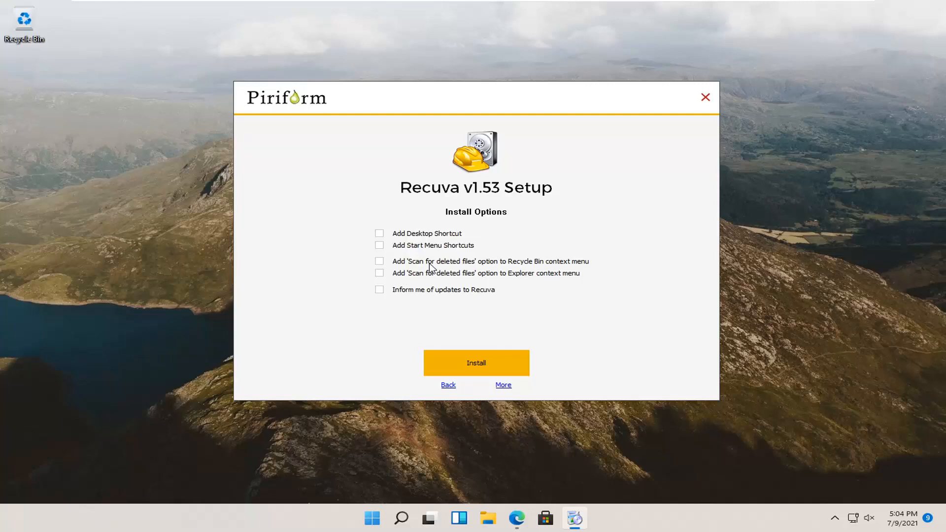
pyautogui.moveTo(522, 263)
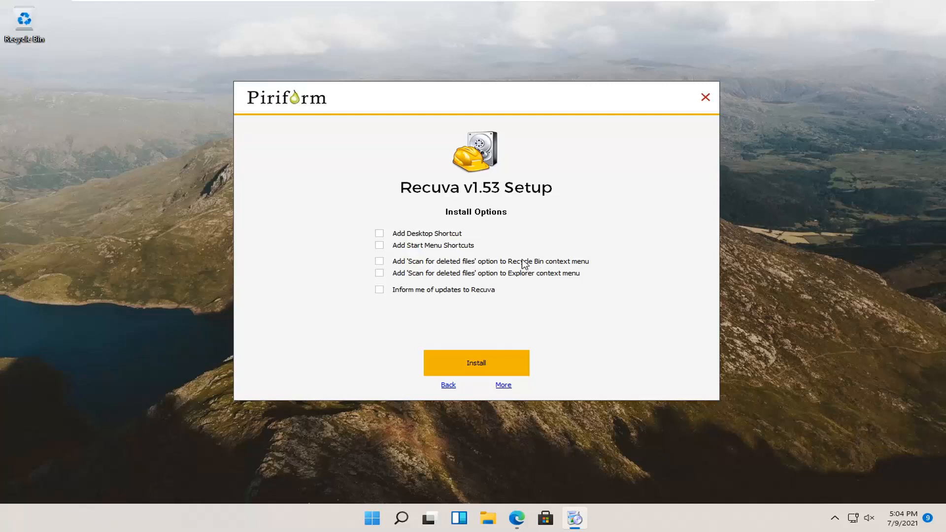
pyautogui.moveTo(517, 268)
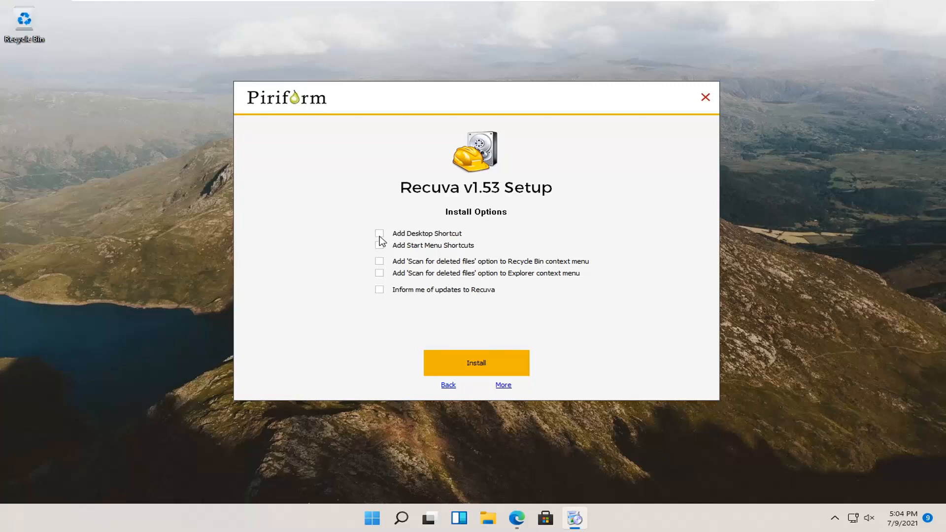
pyautogui.click(380, 233)
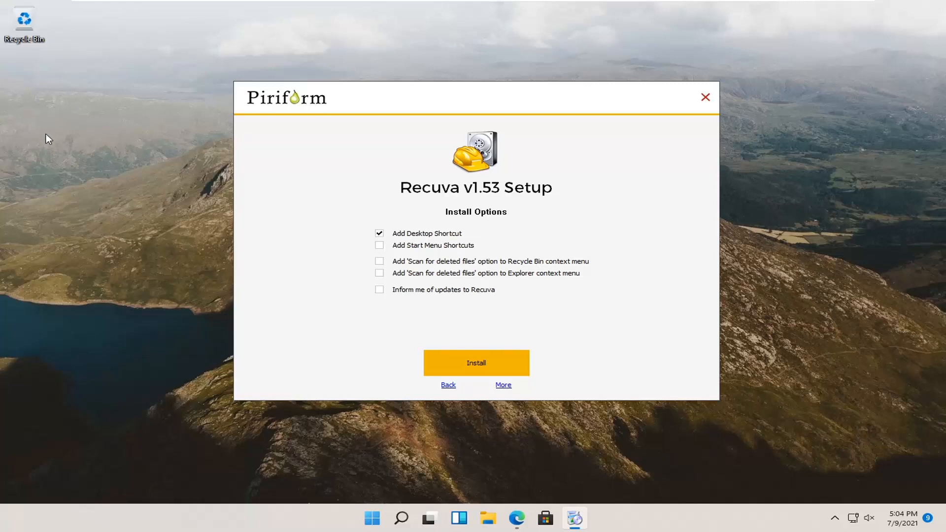
pyautogui.moveTo(196, 148)
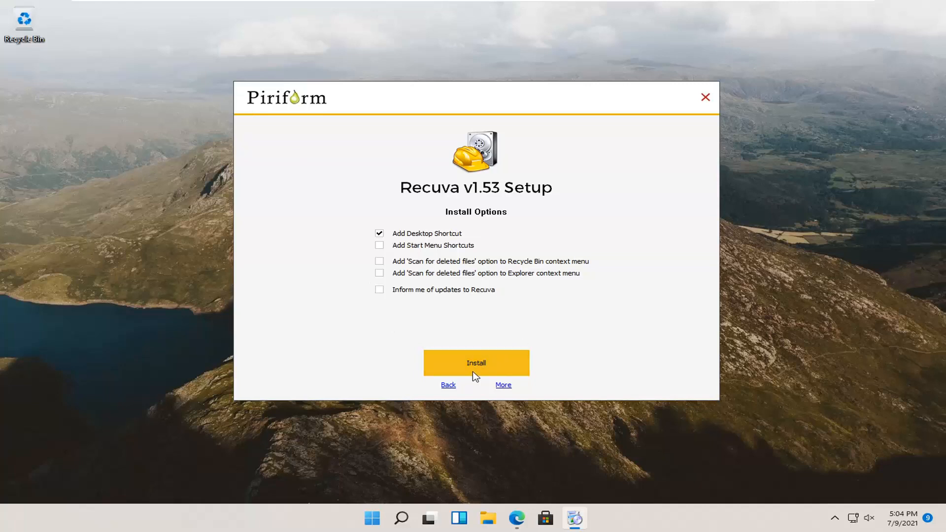
pyautogui.moveTo(869, 268)
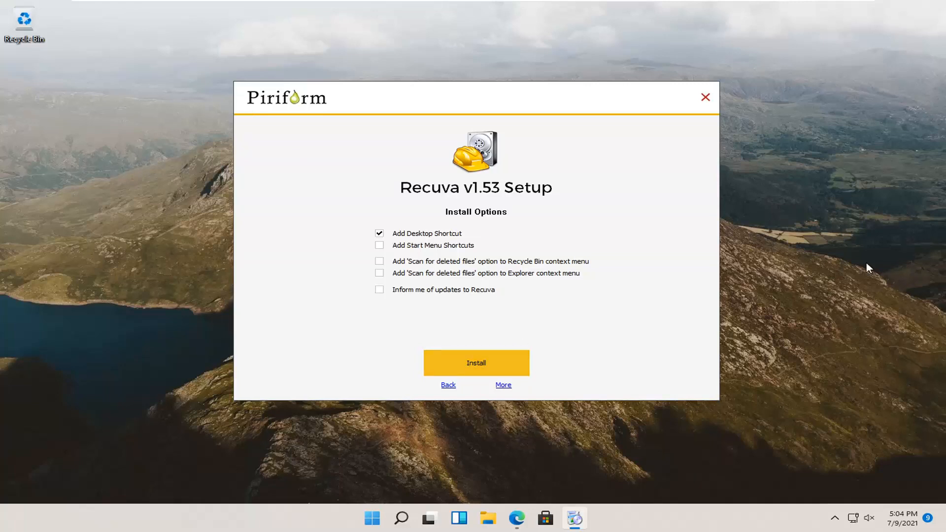
pyautogui.click(476, 362)
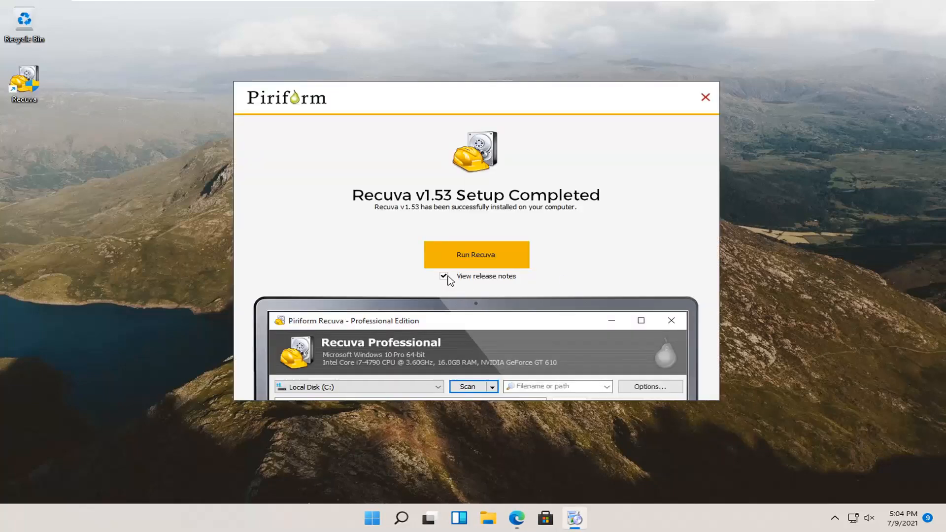
# Skip the release notes and launch Recuva from the finished setup screen.
pyautogui.click(443, 276)
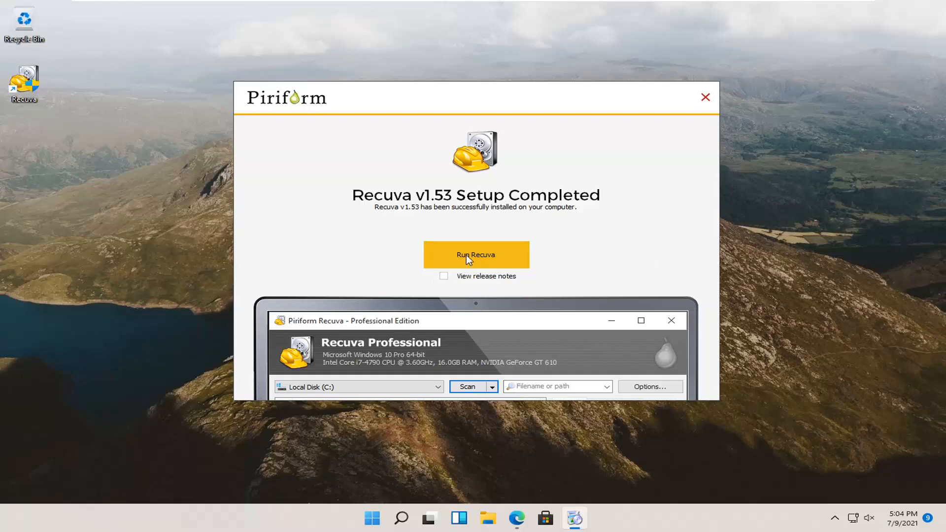
pyautogui.click(476, 254)
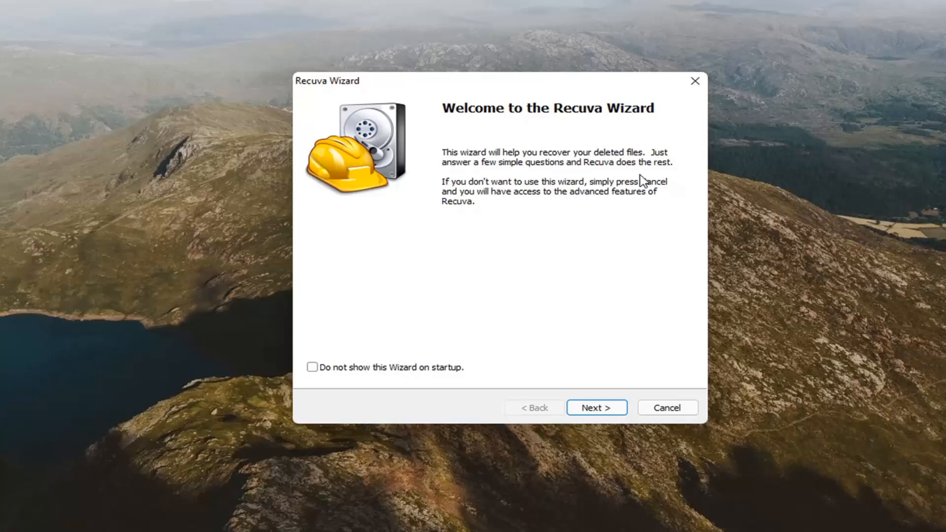
pyautogui.moveTo(531, 191)
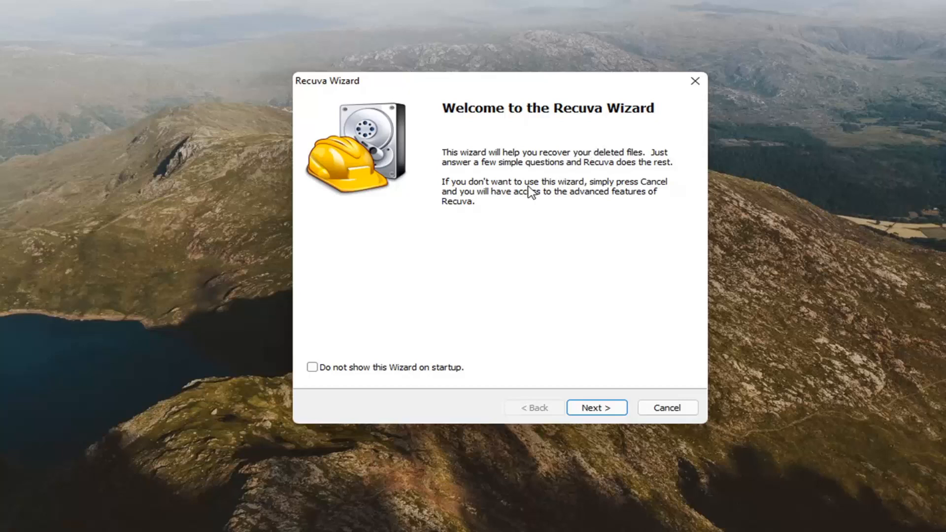
pyautogui.moveTo(493, 213)
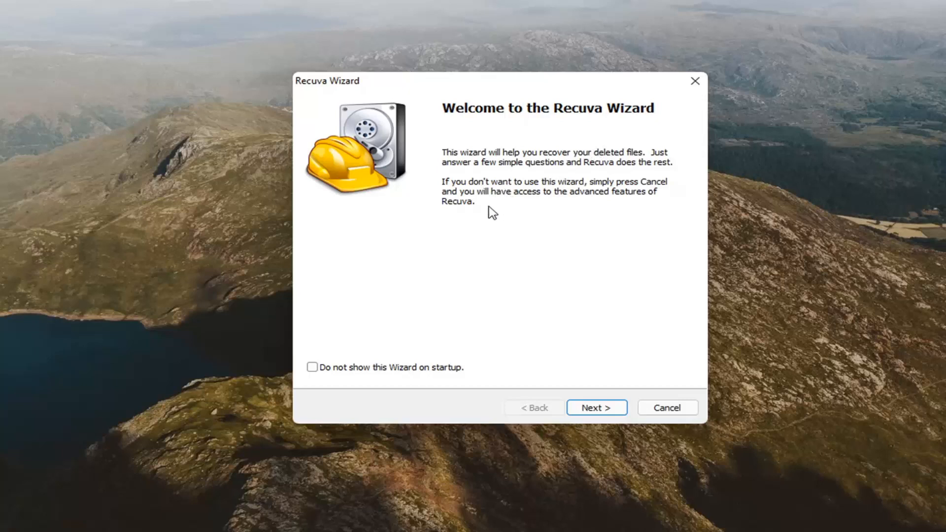
pyautogui.moveTo(510, 223)
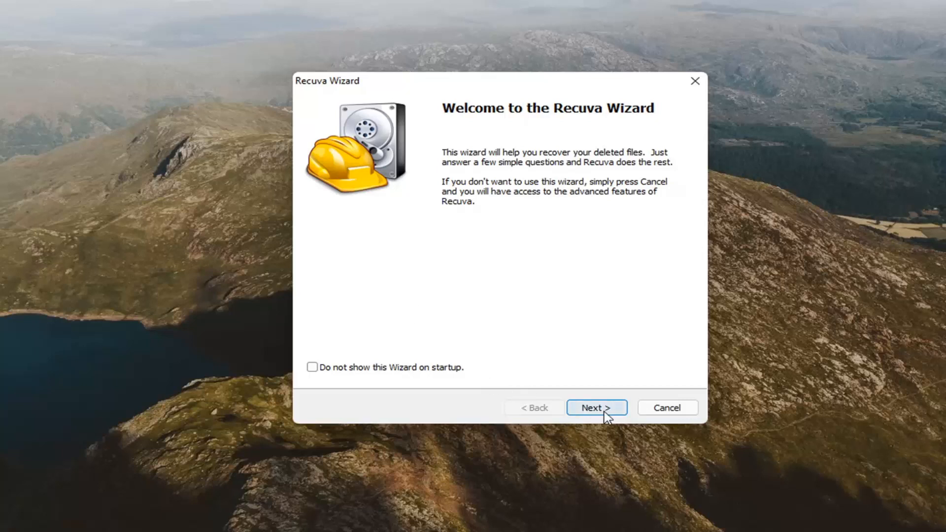
# Continue past the Recuva Wizard welcome page with All Files left selected.
pyautogui.click(596, 407)
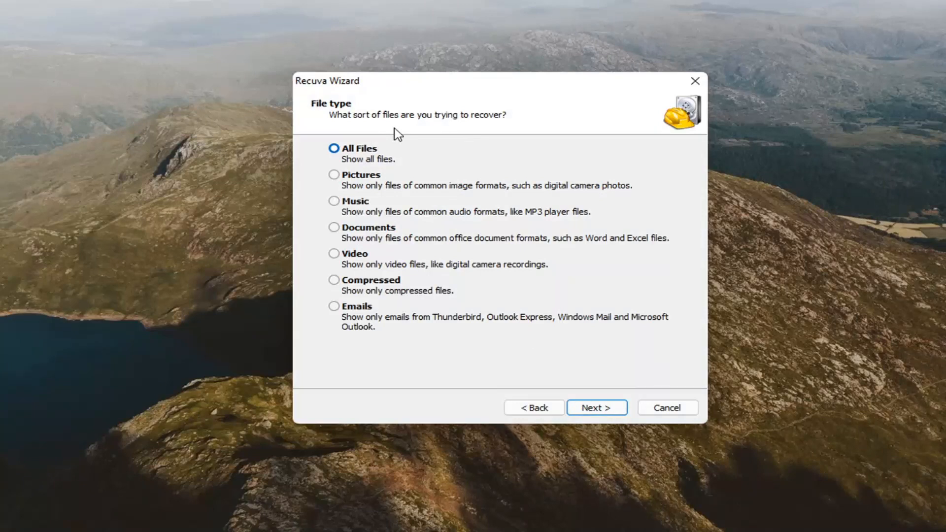
pyautogui.moveTo(394, 219)
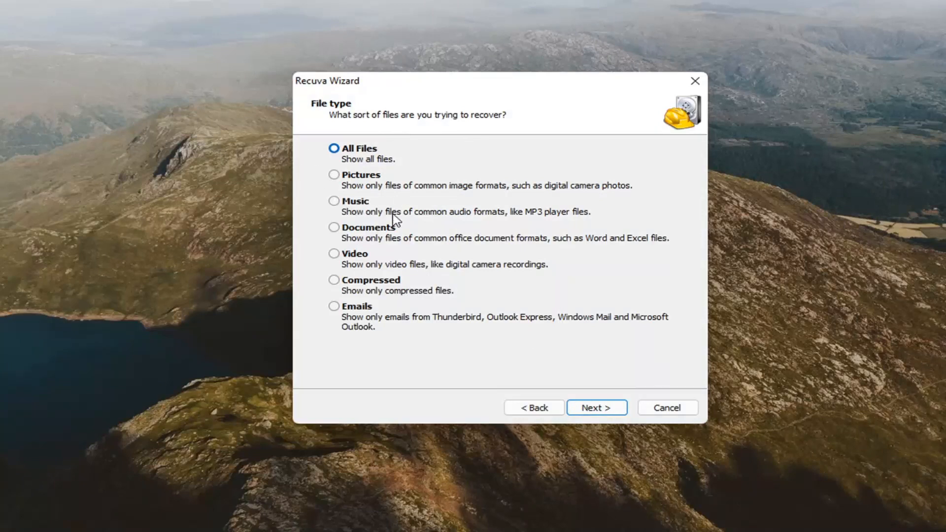
pyautogui.moveTo(341, 259)
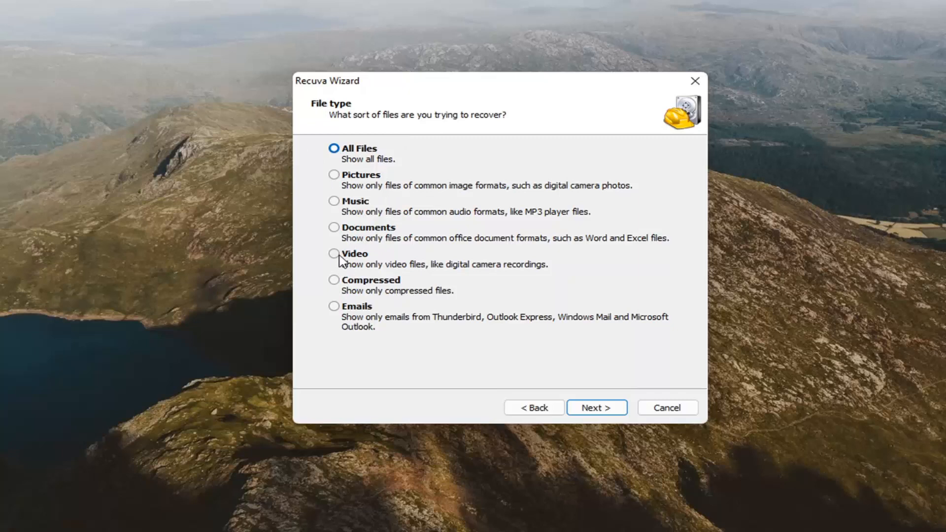
pyautogui.moveTo(362, 202)
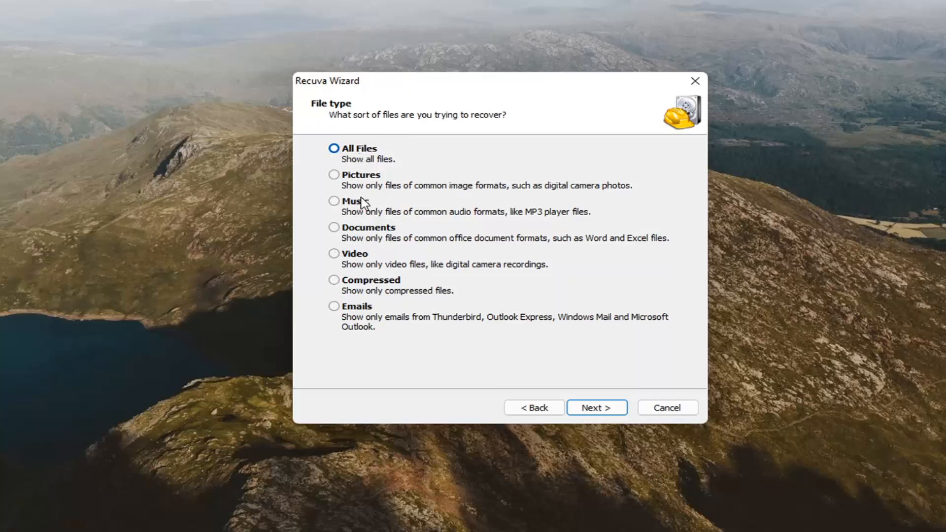
pyautogui.moveTo(357, 180)
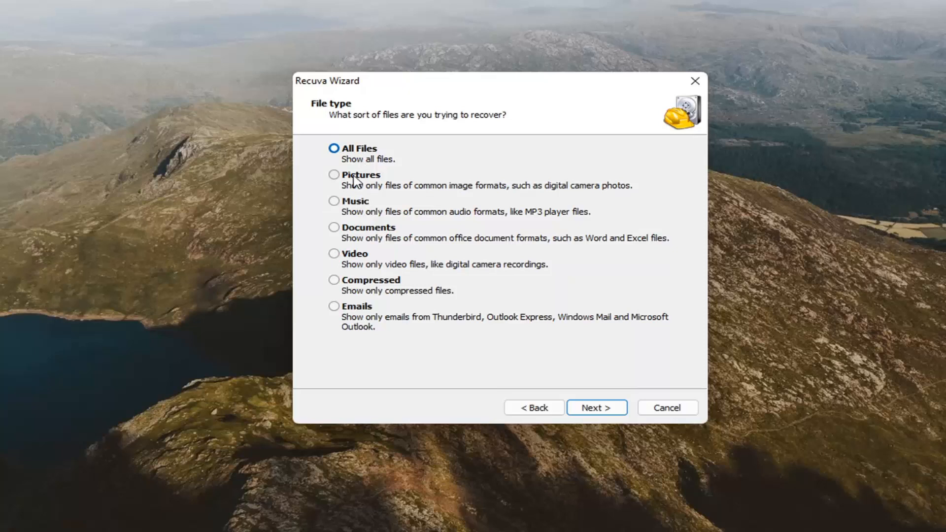
pyautogui.moveTo(362, 256)
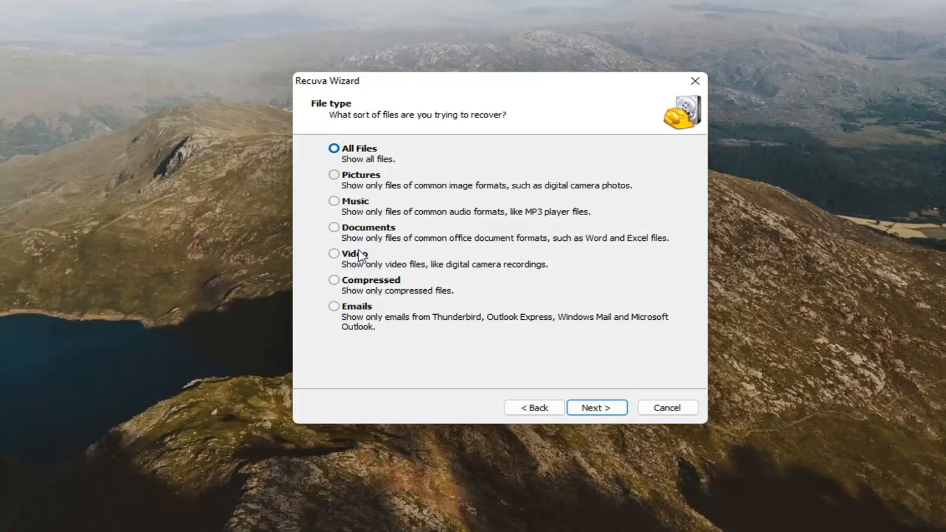
pyautogui.moveTo(355, 253)
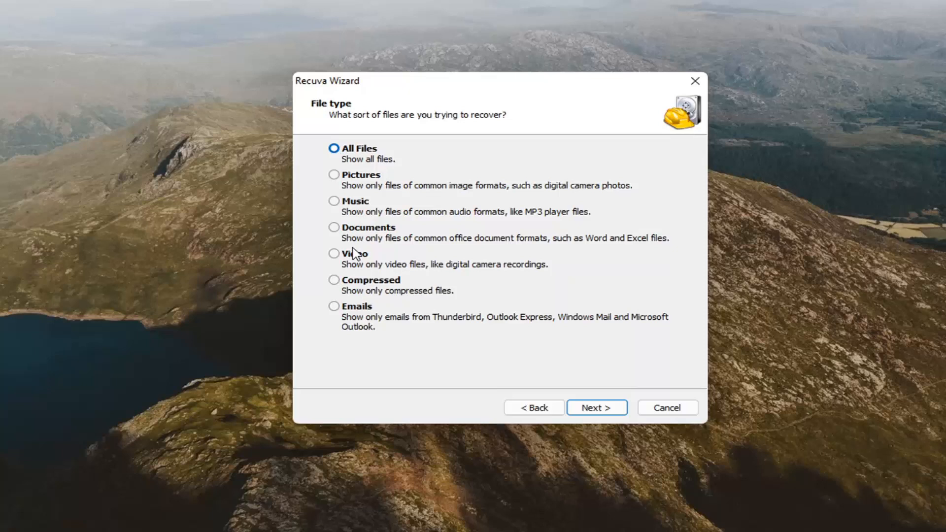
pyautogui.moveTo(349, 151)
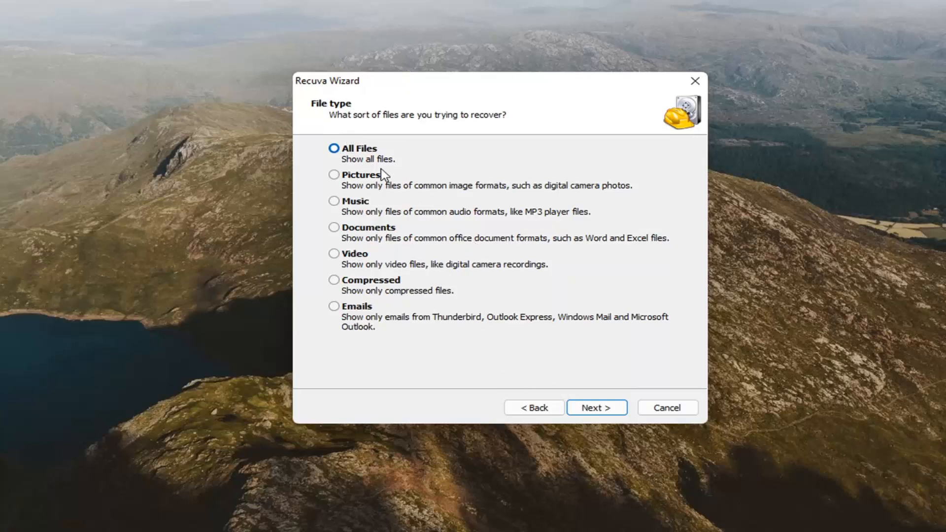
pyautogui.moveTo(573, 399)
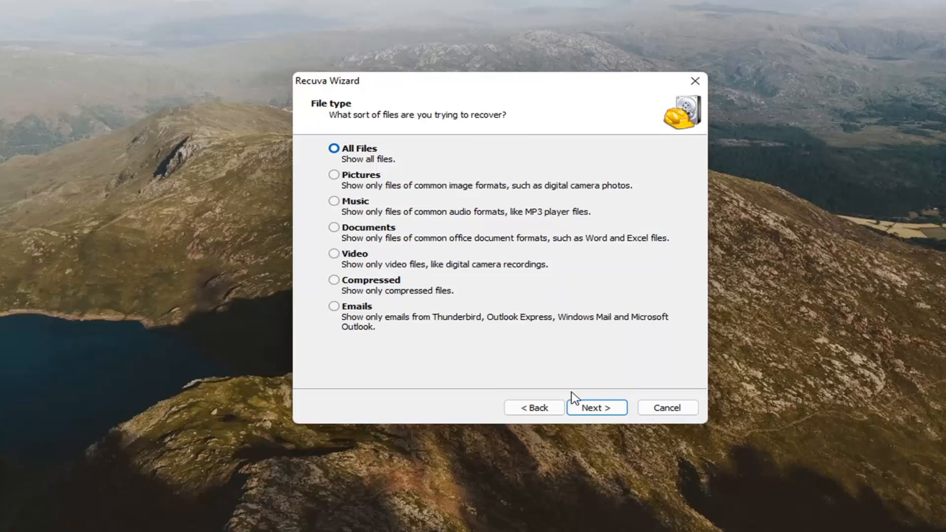
# After trying Recycle Bin and My Documents, set the file location to 'I'm not sure'.
pyautogui.click(595, 407)
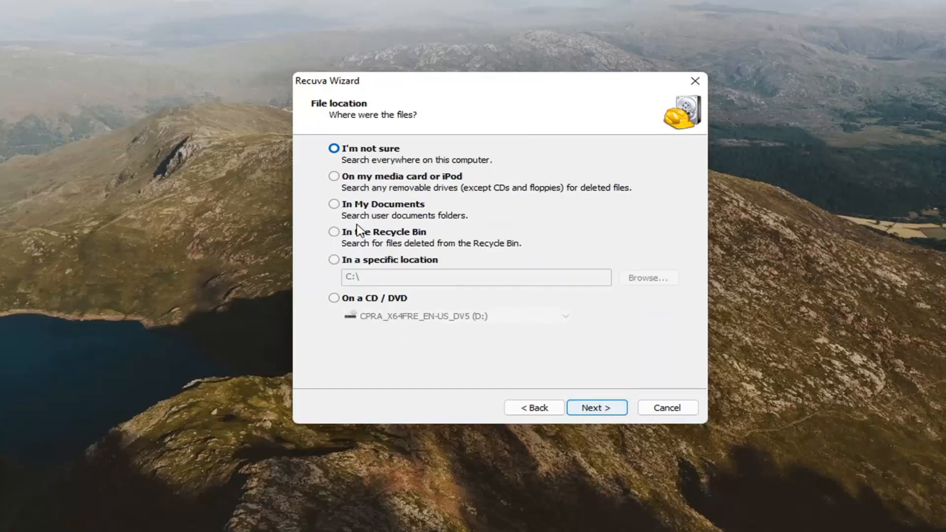
pyautogui.moveTo(344, 215)
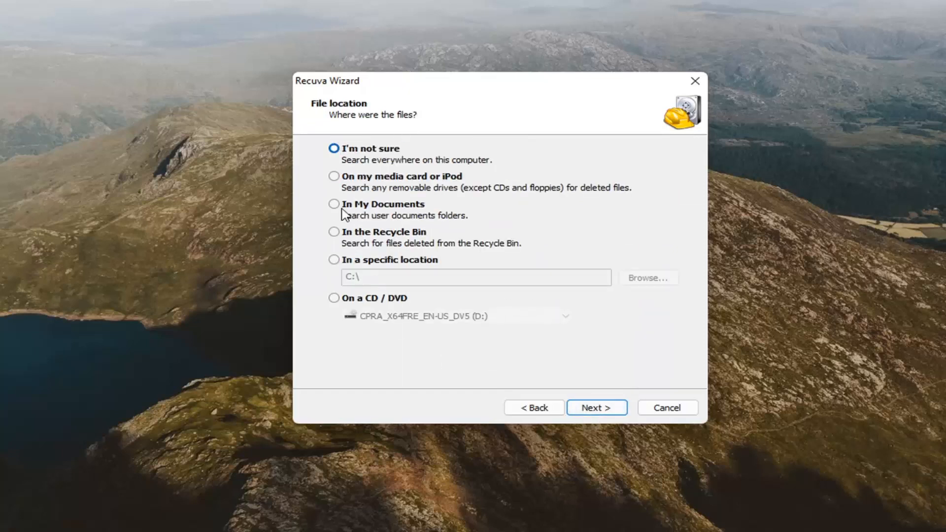
pyautogui.moveTo(353, 240)
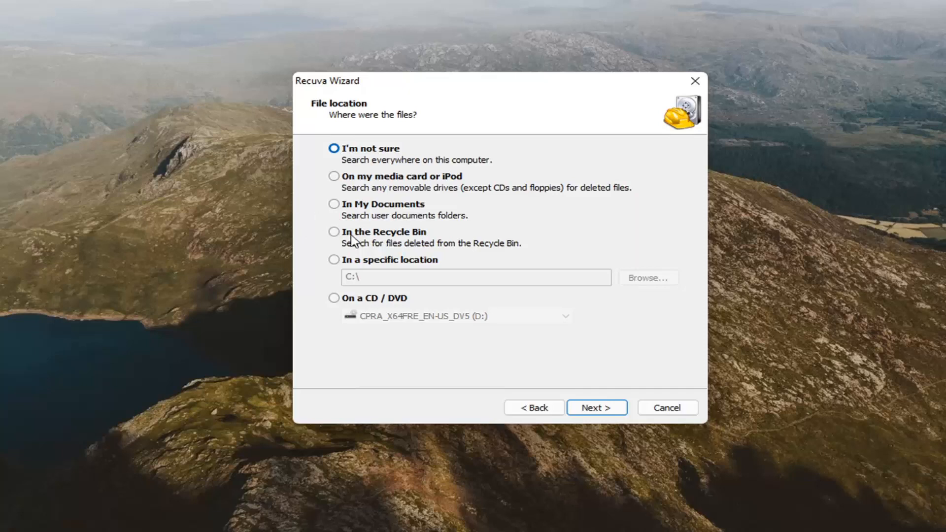
pyautogui.click(333, 232)
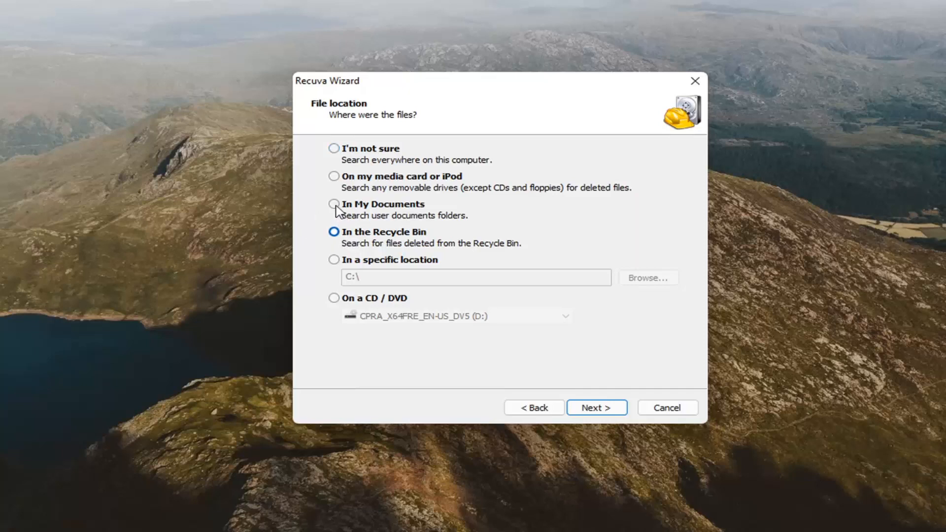
pyautogui.click(334, 204)
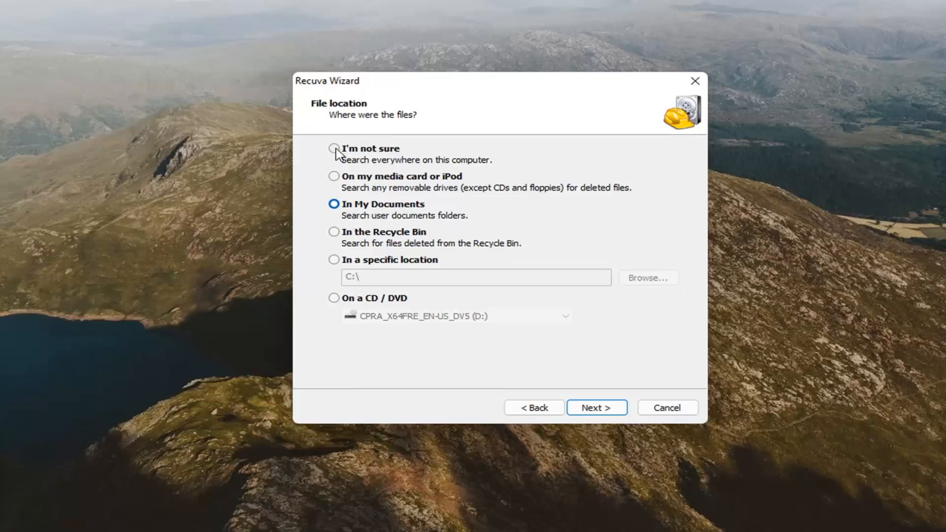
pyautogui.click(334, 148)
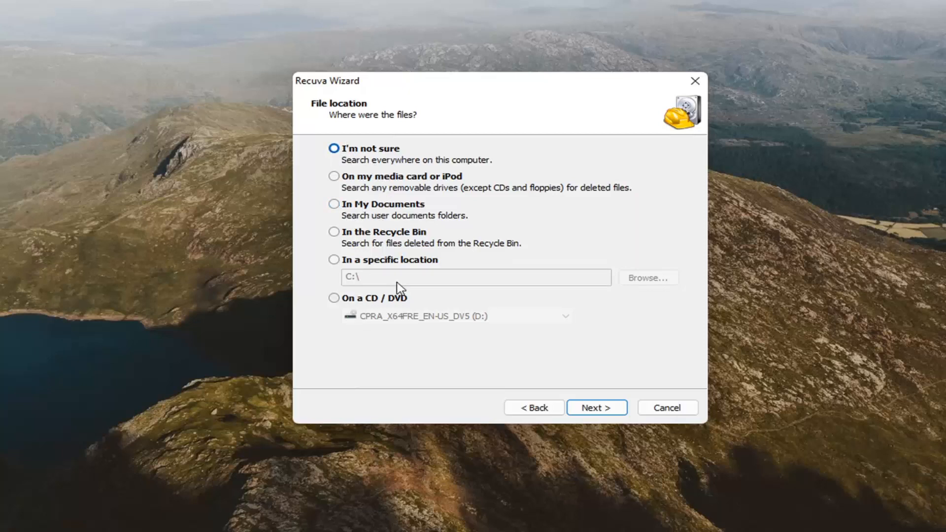
pyautogui.moveTo(413, 362)
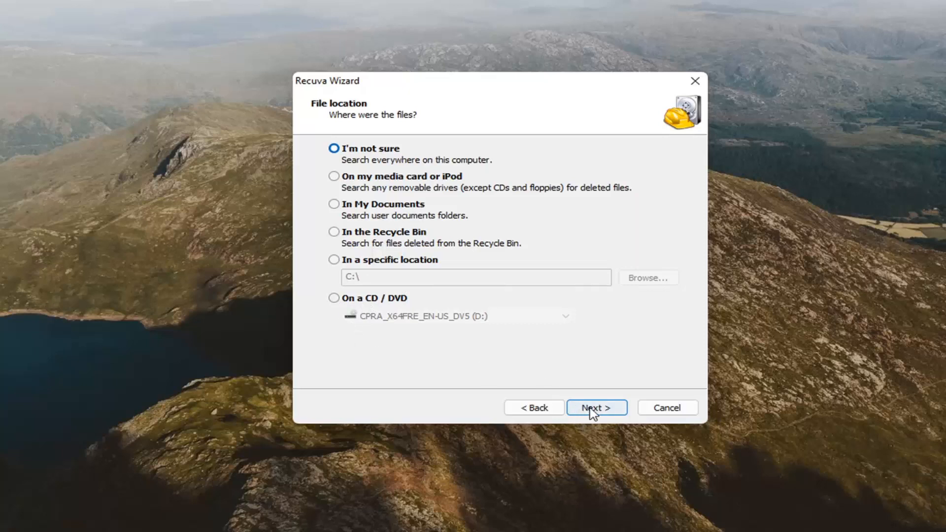
pyautogui.click(596, 407)
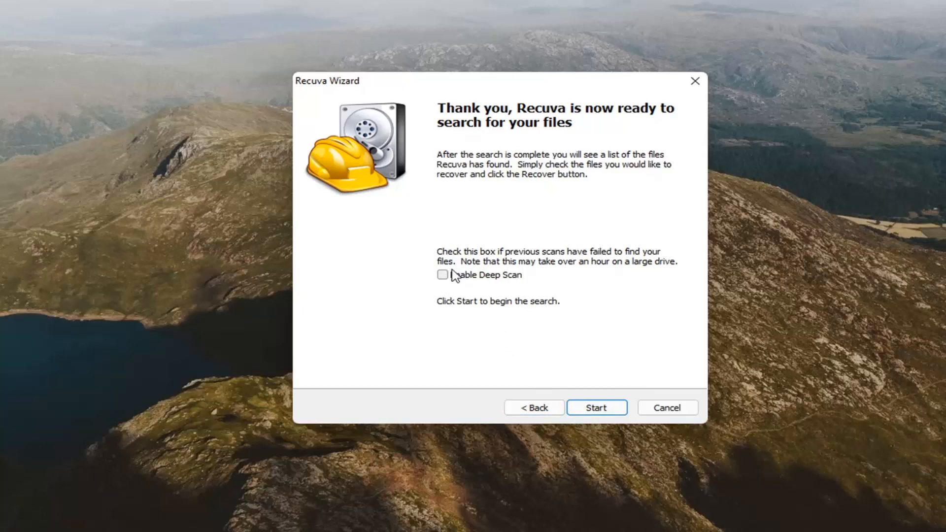
pyautogui.moveTo(486, 272)
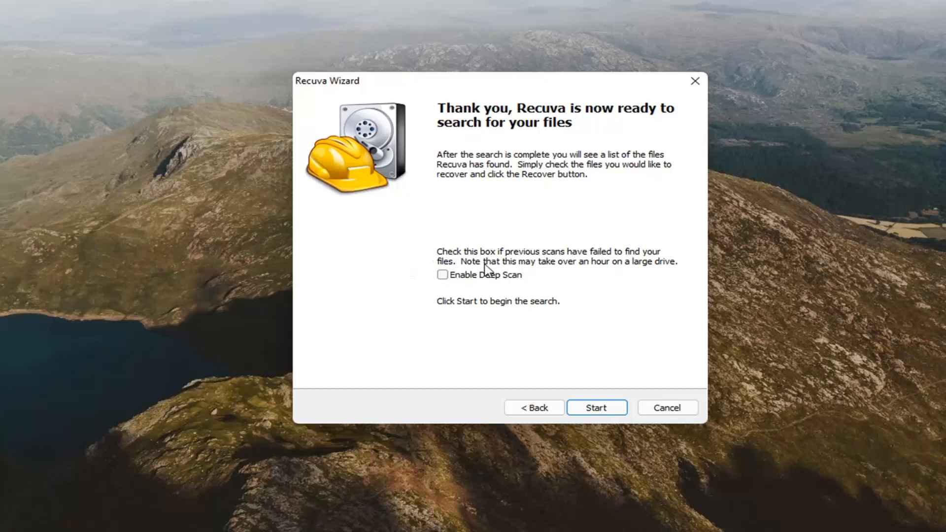
pyautogui.moveTo(394, 277)
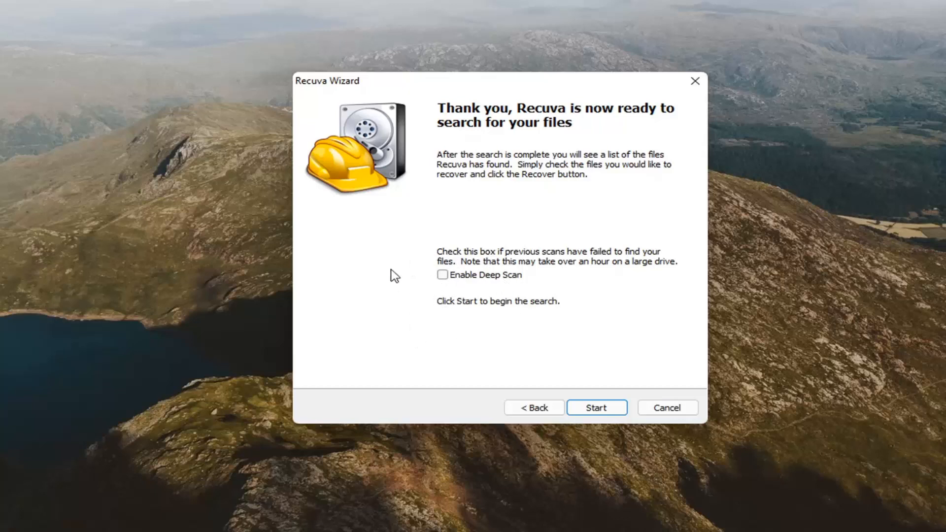
pyautogui.moveTo(431, 275)
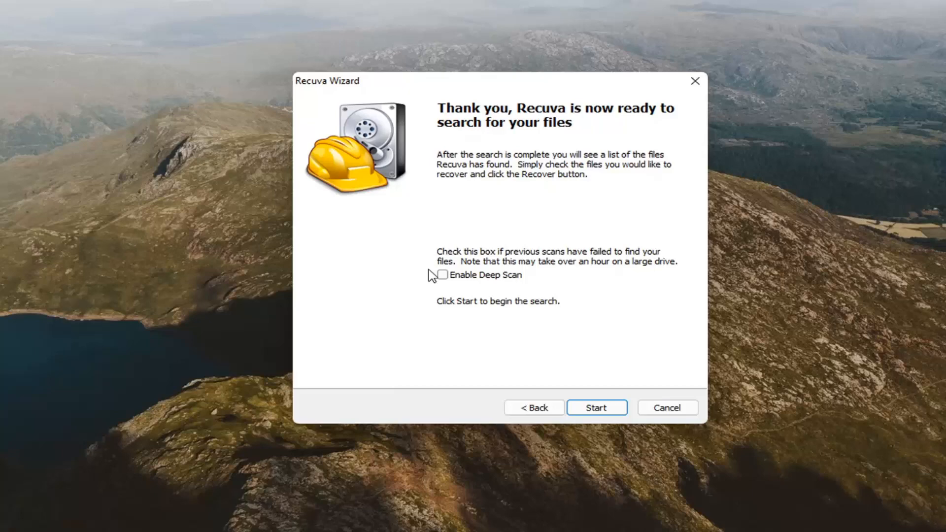
# Start the scan without deep scan, finding 8,993 files with a HarddiskVolume2 warning.
pyautogui.click(595, 408)
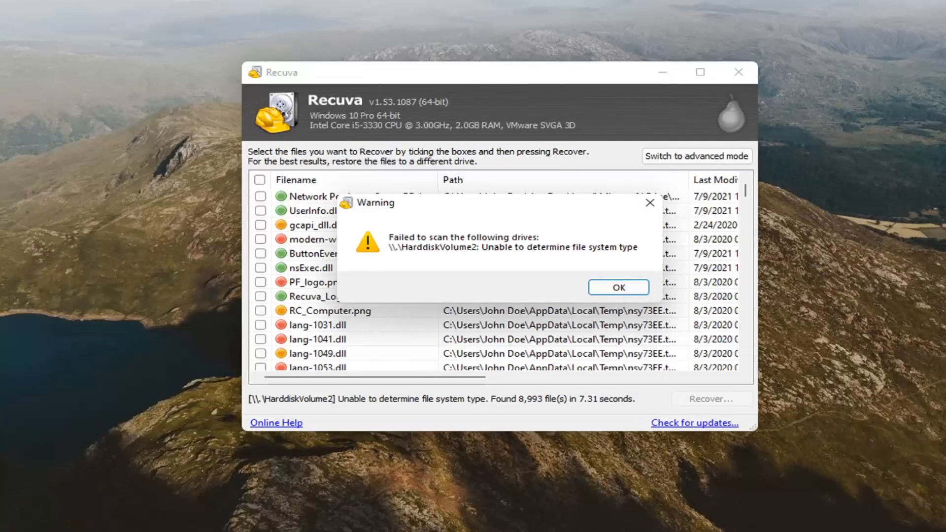
pyautogui.moveTo(481, 250)
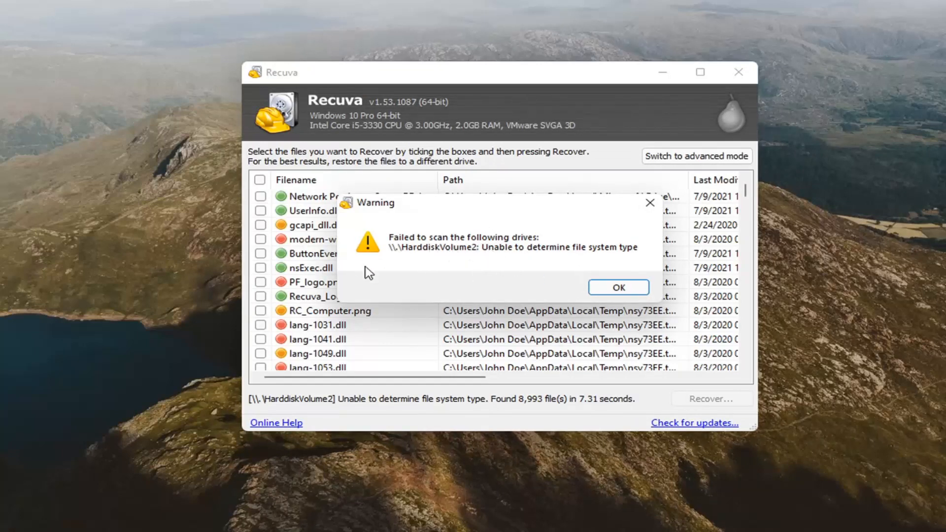
# Close the HarddiskVolume2 scan Warning dialog with OK.
pyautogui.click(617, 287)
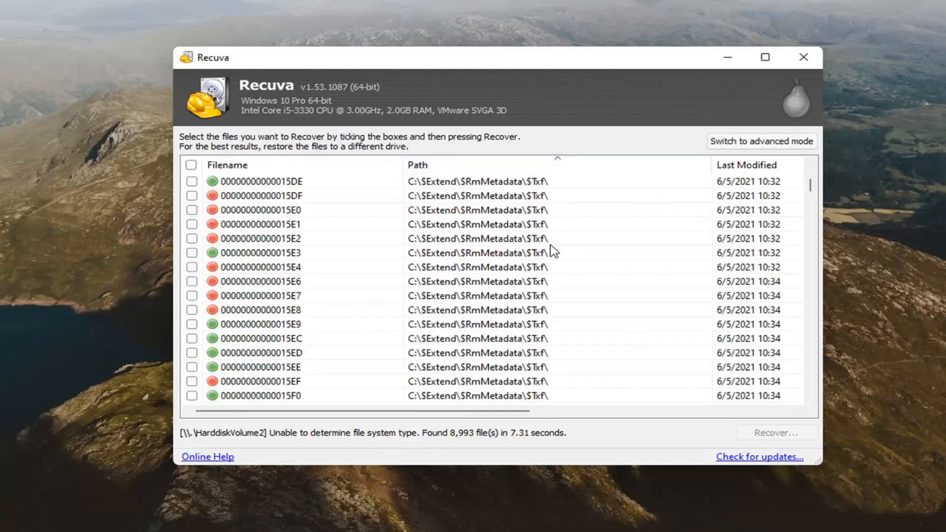
pyautogui.scroll(-3)
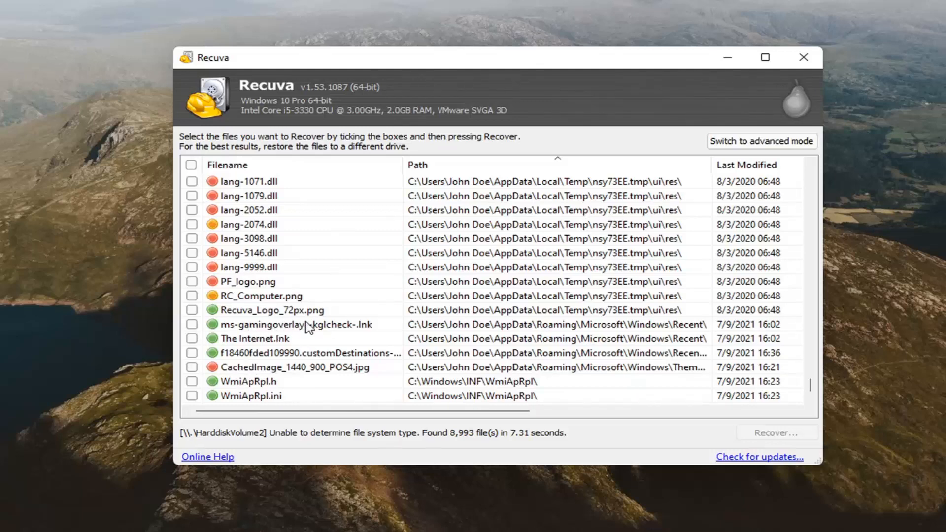
pyautogui.moveTo(324, 289)
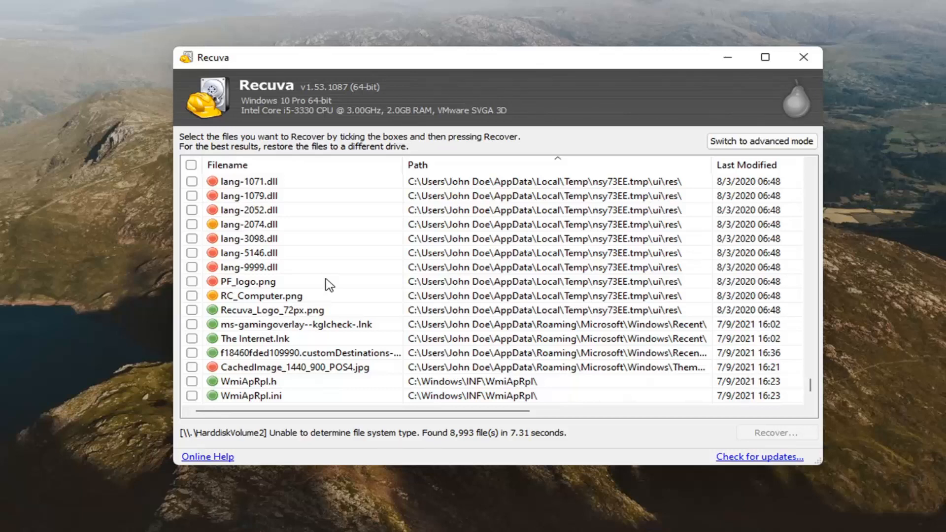
pyautogui.moveTo(715, 198)
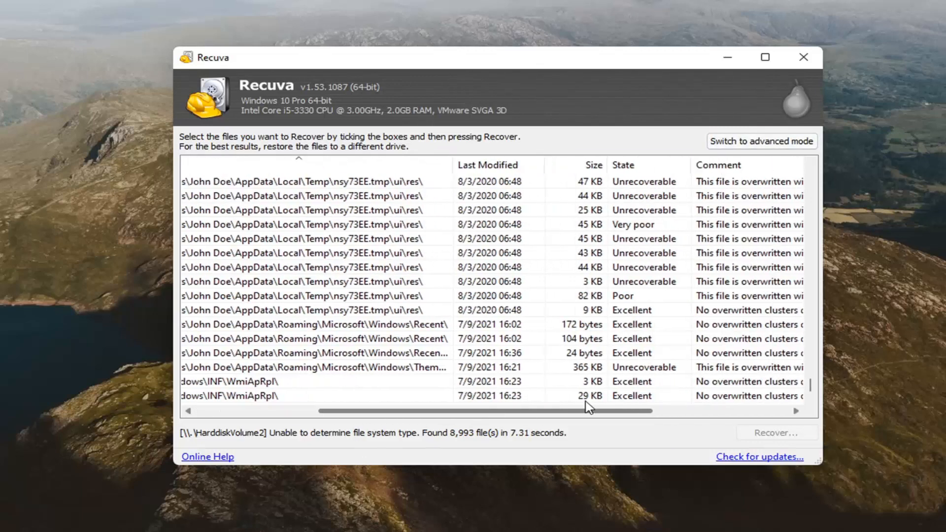
pyautogui.hscroll(3)
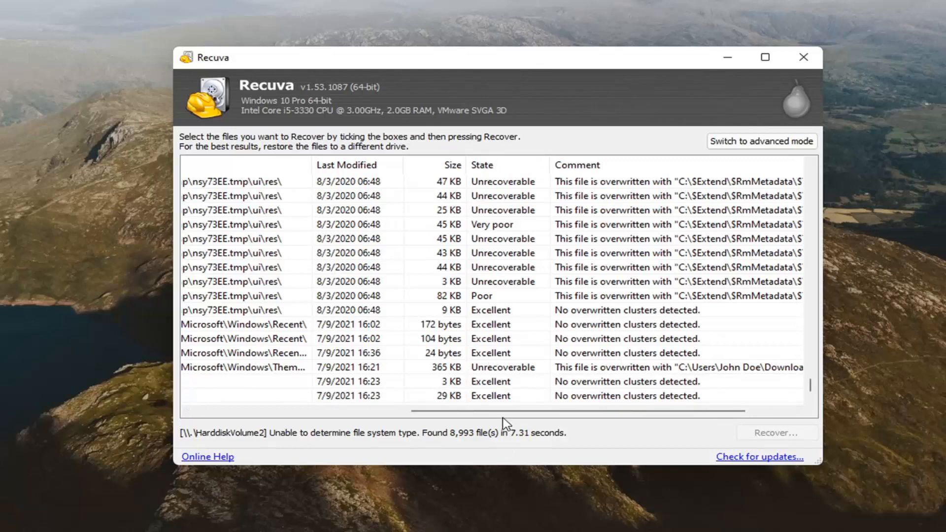
pyautogui.click(761, 141)
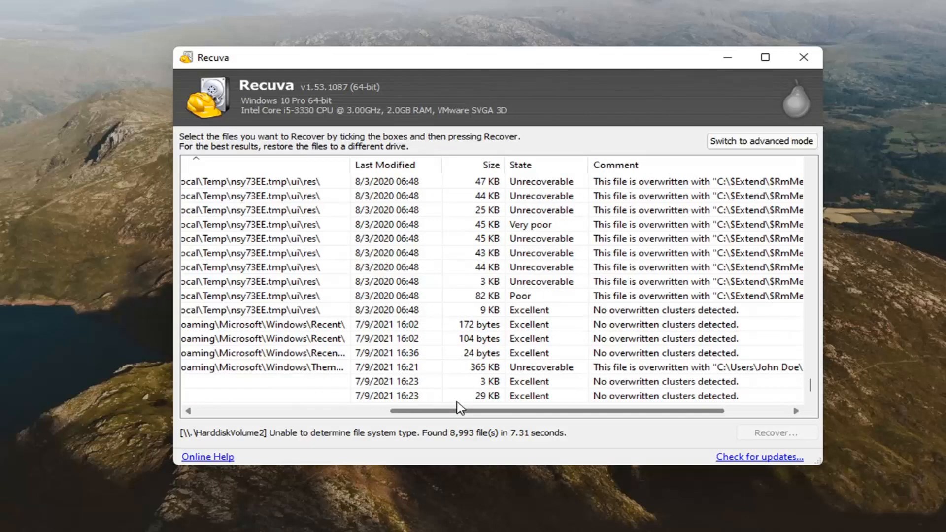
pyautogui.click(261, 296)
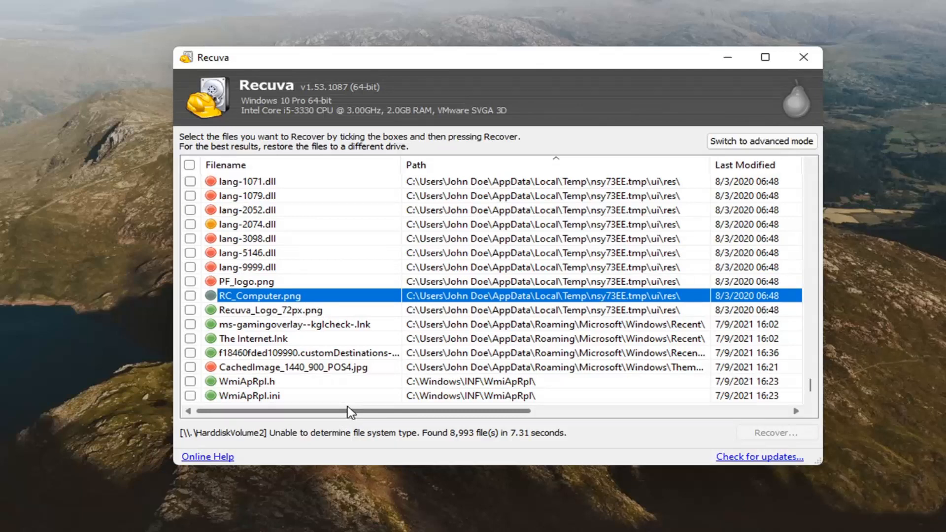
# Tick The Internet.lnk in the results and choose Recover... to pick a destination folder.
pyautogui.click(296, 324)
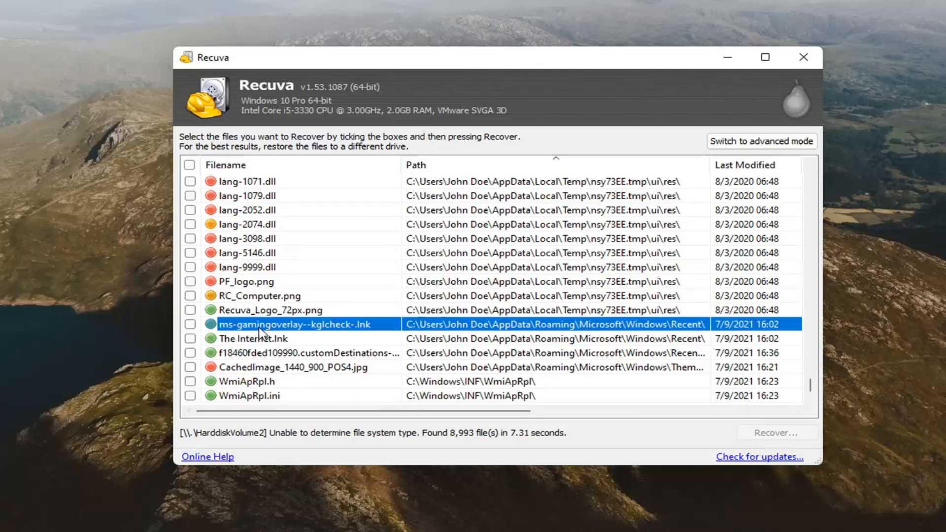
pyautogui.scroll(-3)
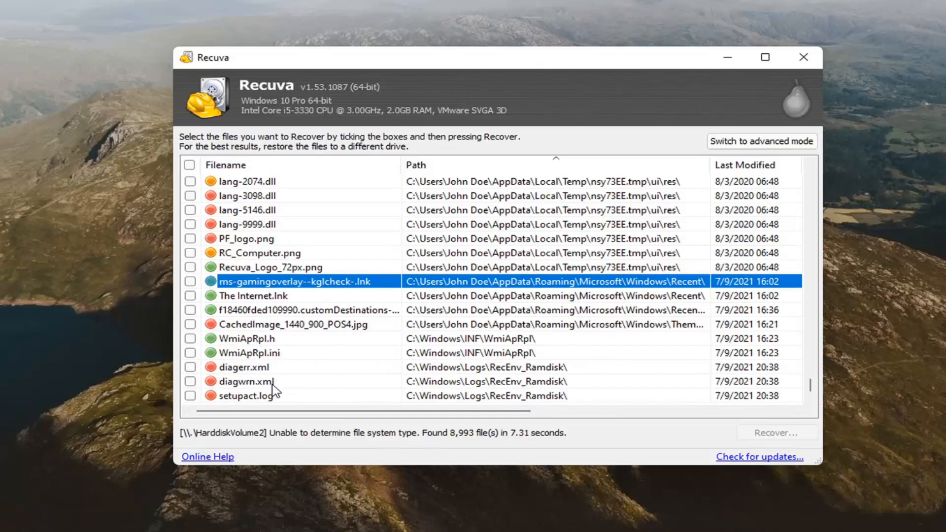
pyautogui.click(254, 296)
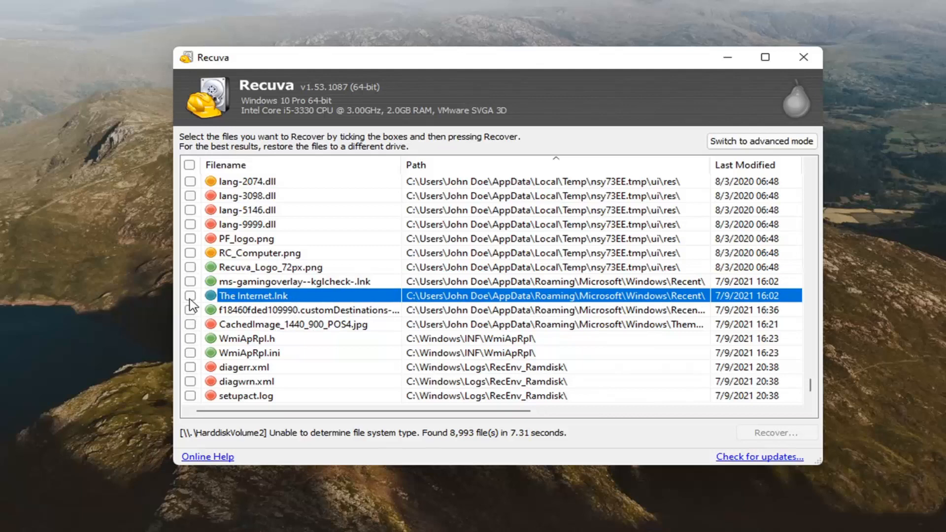
pyautogui.click(191, 296)
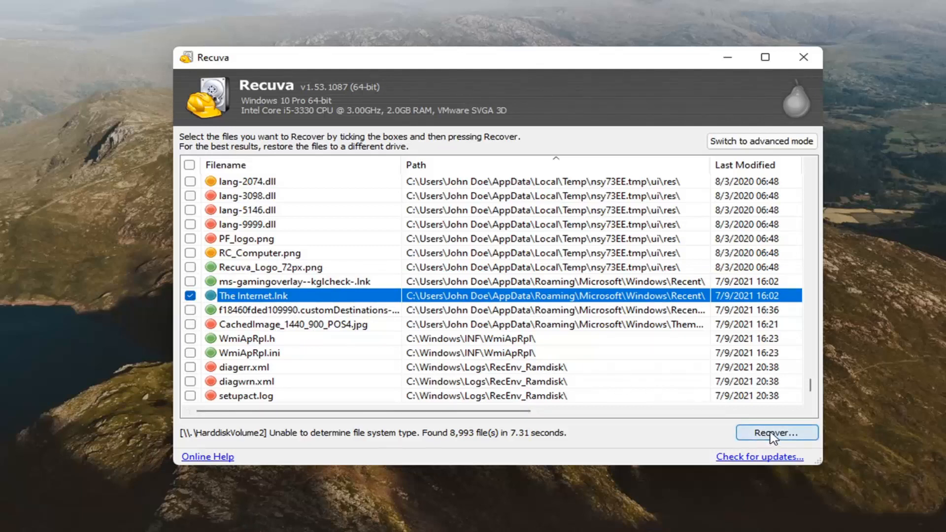
pyautogui.click(776, 433)
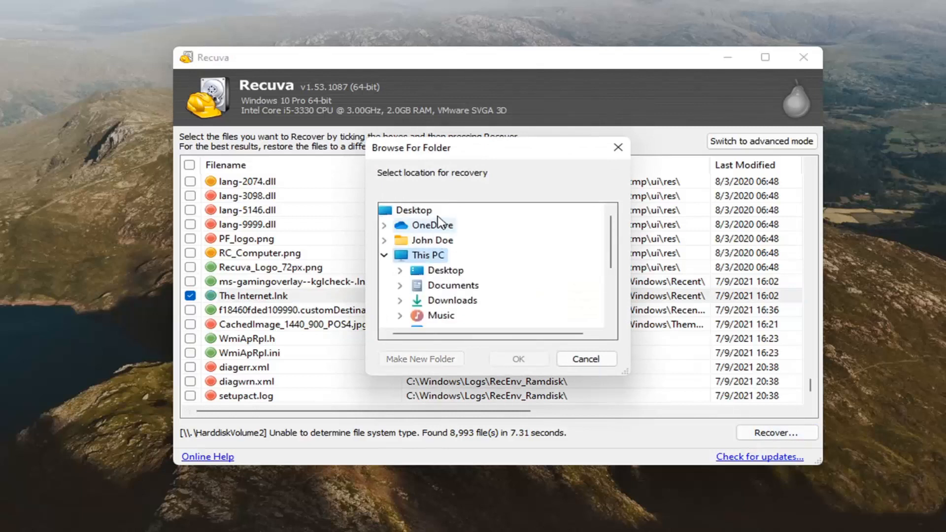
pyautogui.moveTo(428, 267)
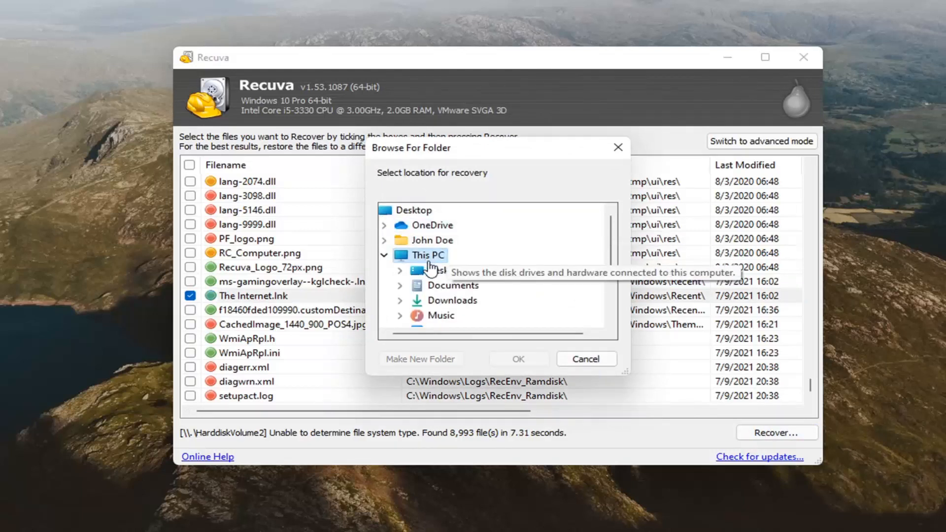
# Recover The Internet.lnk to the Desktop, accepting the same-drive restore warning.
pyautogui.click(518, 358)
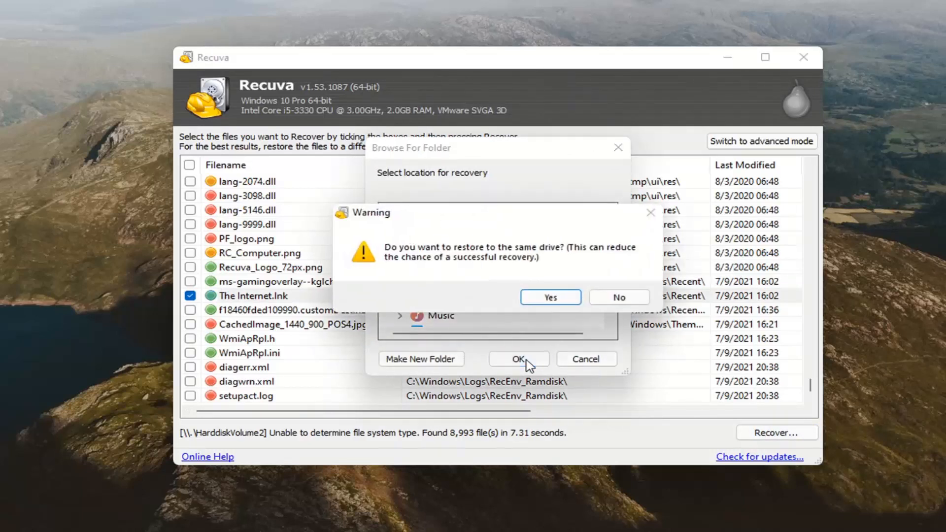
pyautogui.moveTo(555, 268)
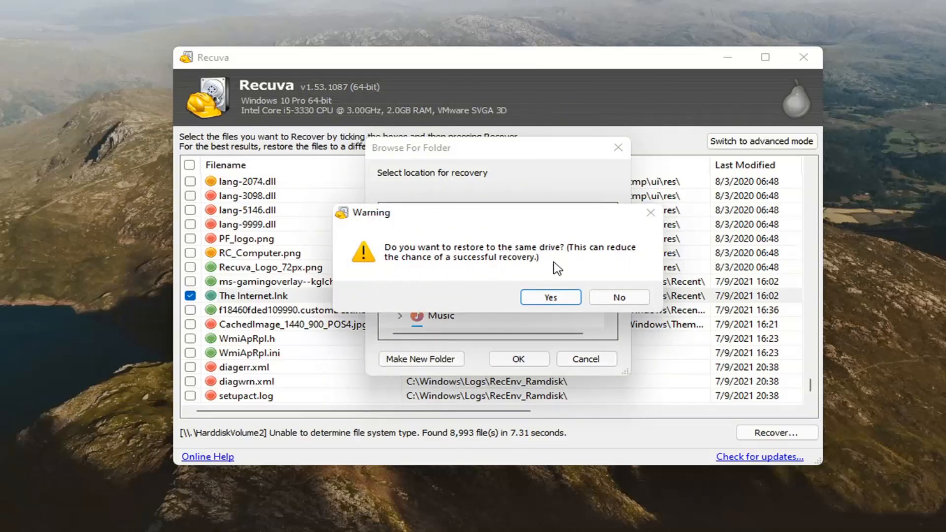
pyautogui.moveTo(518, 273)
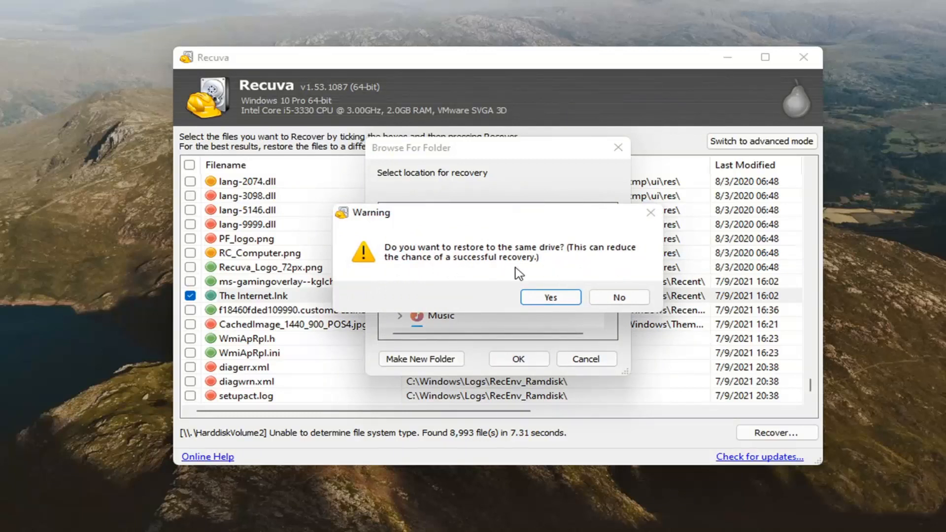
pyautogui.moveTo(491, 276)
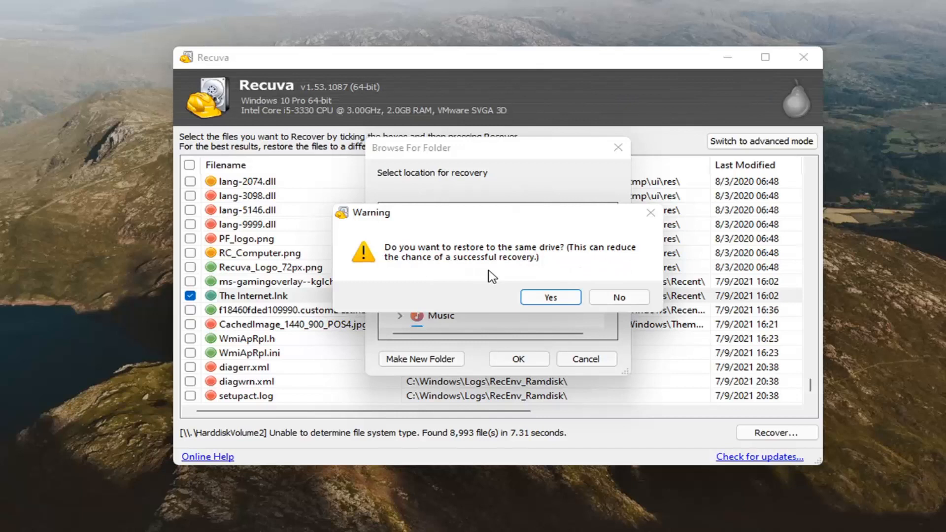
pyautogui.moveTo(488, 260)
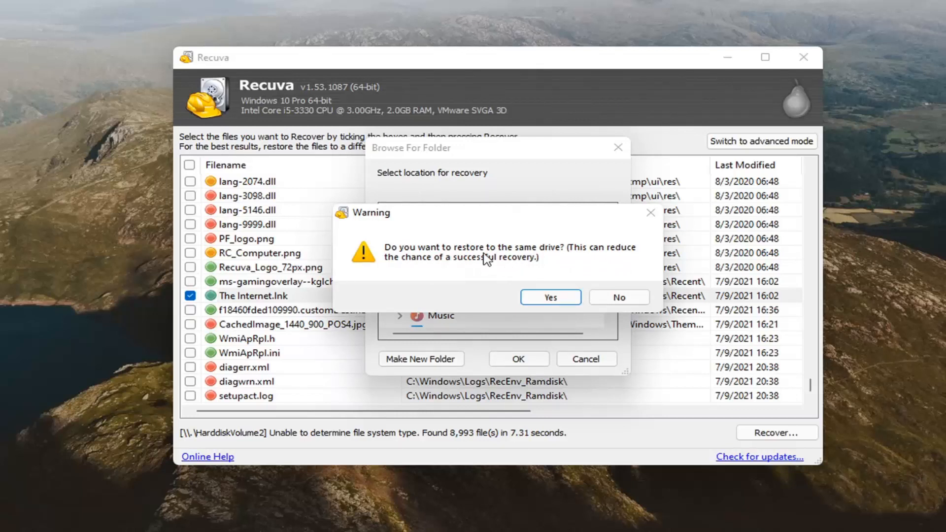
pyautogui.moveTo(604, 288)
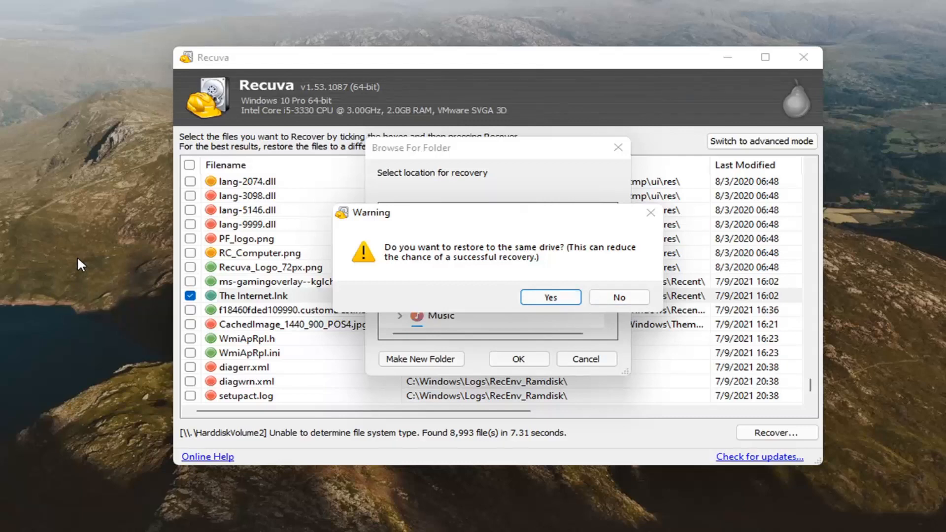
pyautogui.click(550, 296)
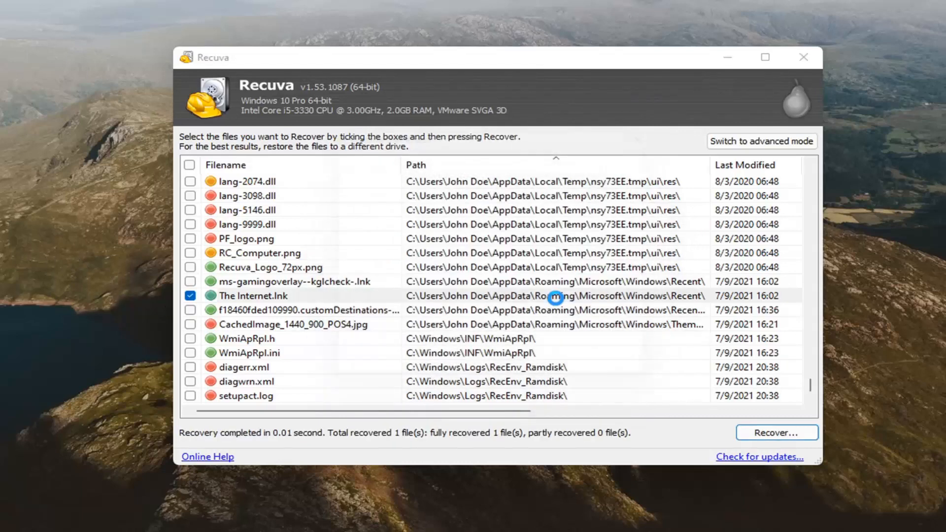
pyautogui.click(776, 433)
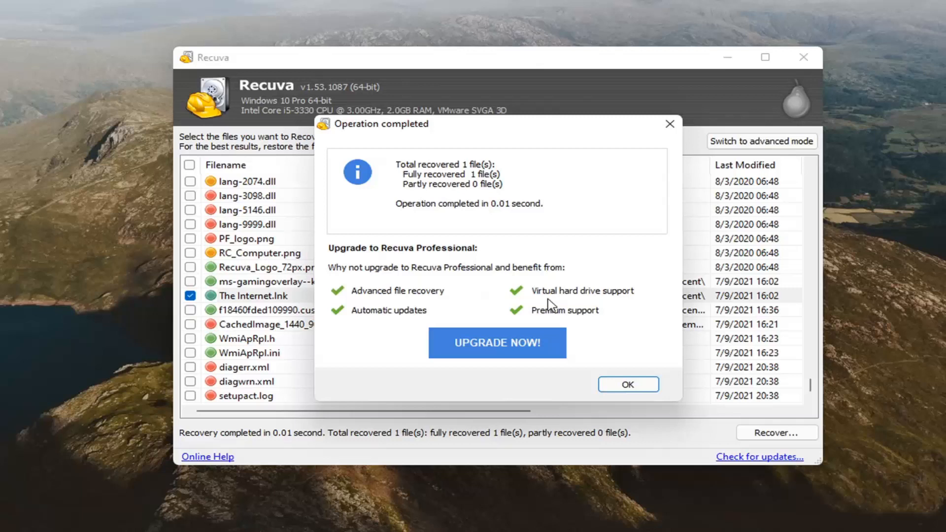
pyautogui.moveTo(453, 227)
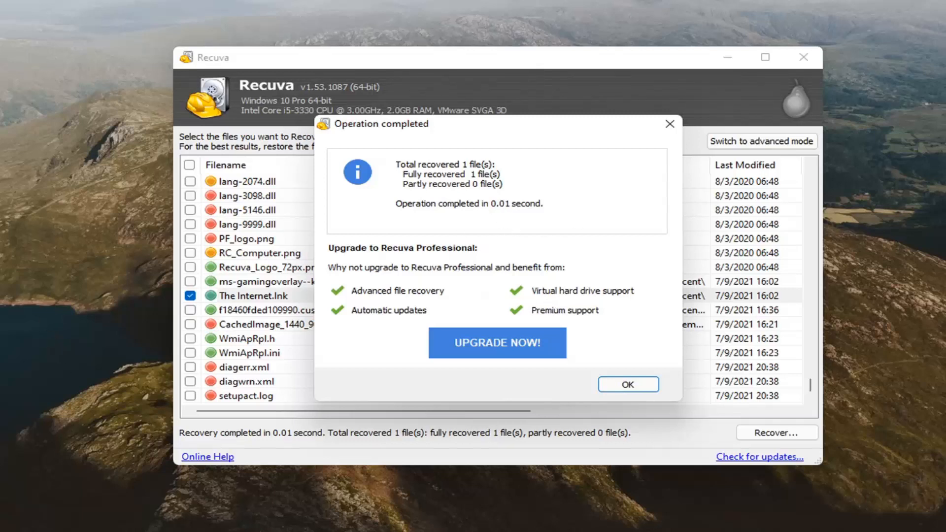
pyautogui.moveTo(395, 258)
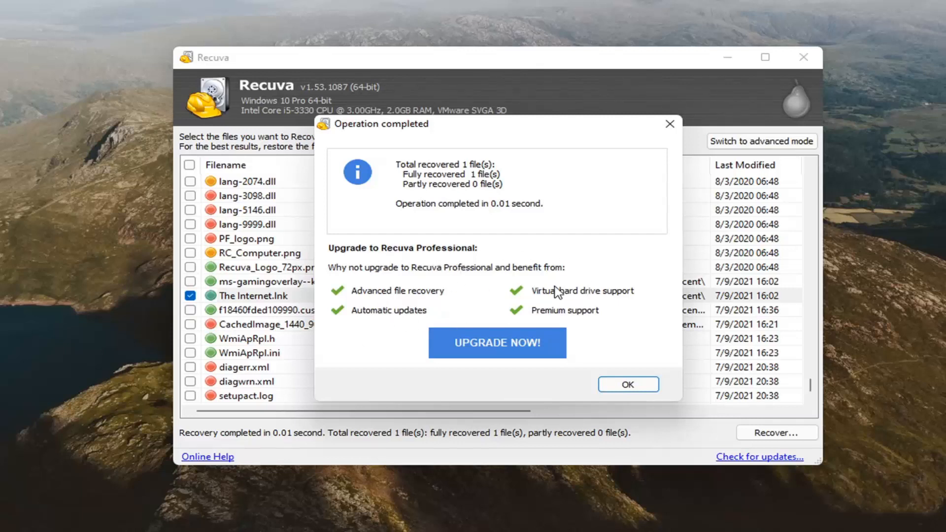
pyautogui.moveTo(420, 300)
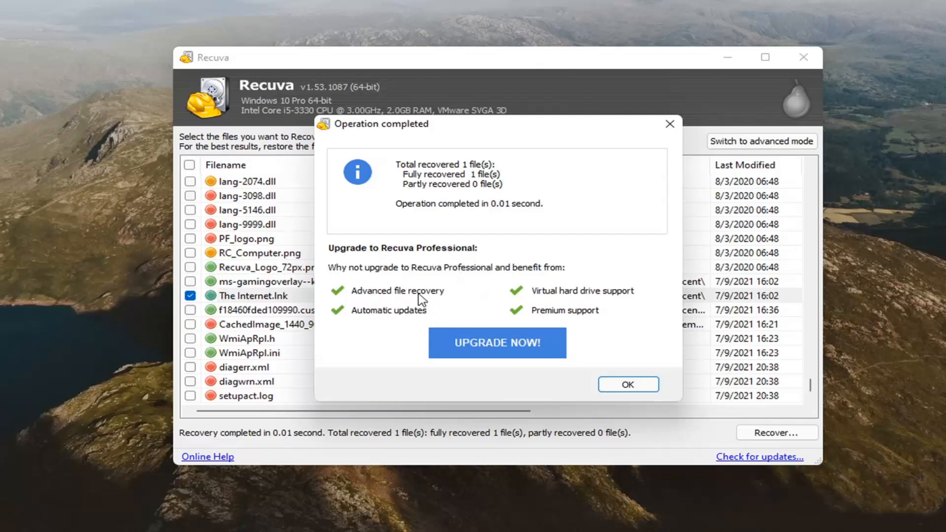
pyautogui.moveTo(518, 300)
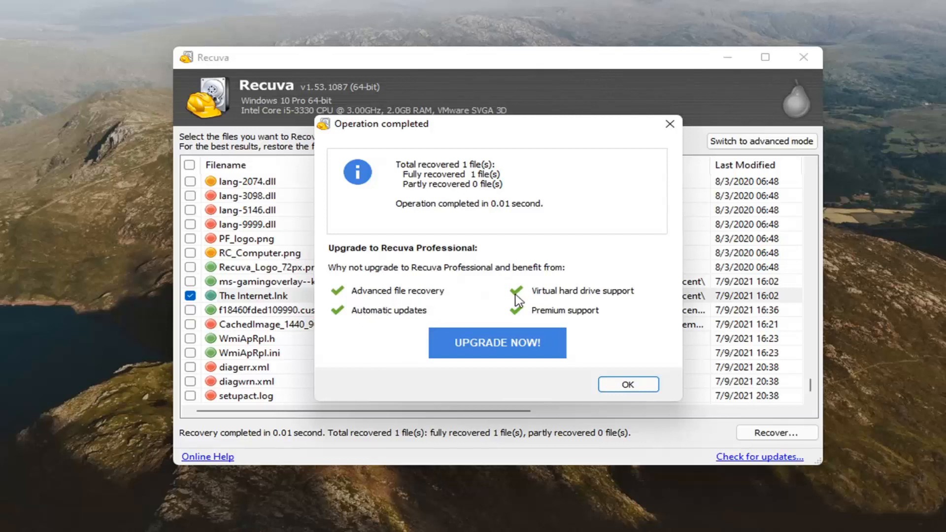
pyautogui.moveTo(637, 314)
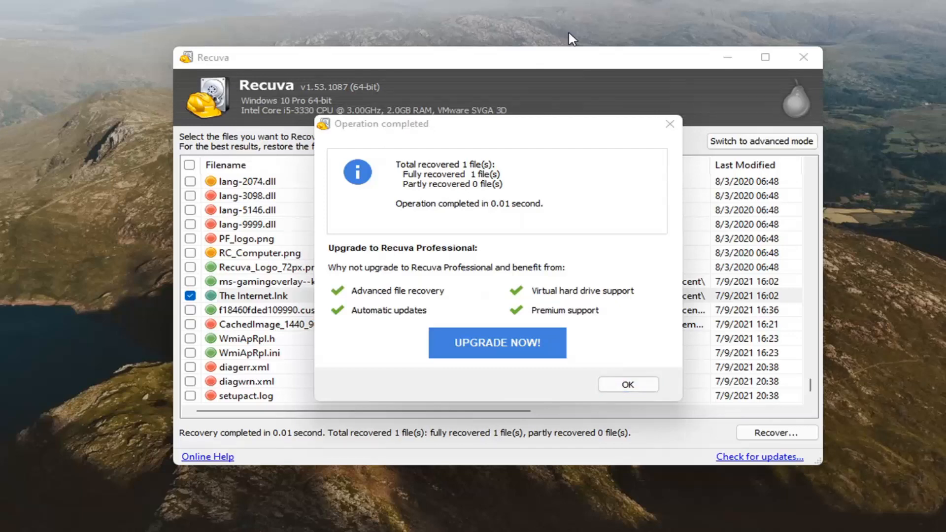
pyautogui.click(627, 384)
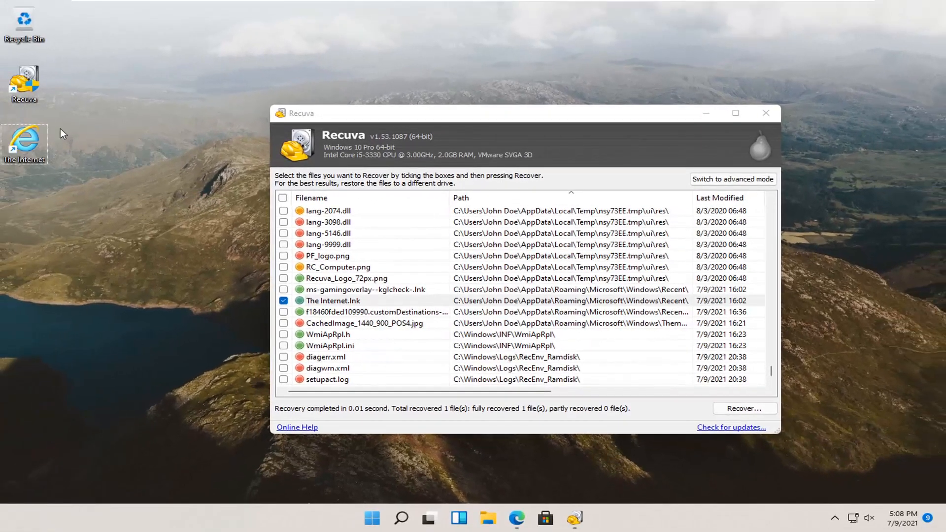
pyautogui.moveTo(28, 148)
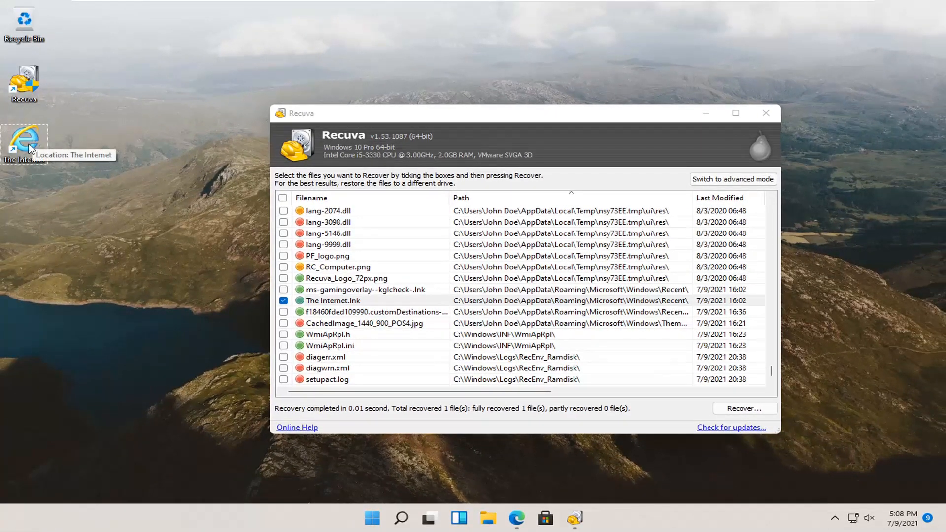
pyautogui.moveTo(546, 279)
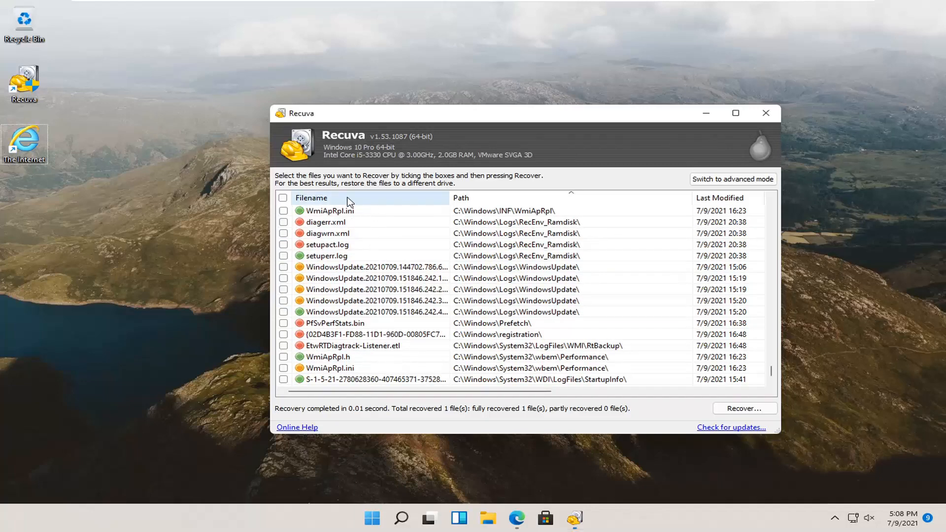
# Sort the found files by name and switch Recuva to advanced mode.
pyautogui.click(311, 198)
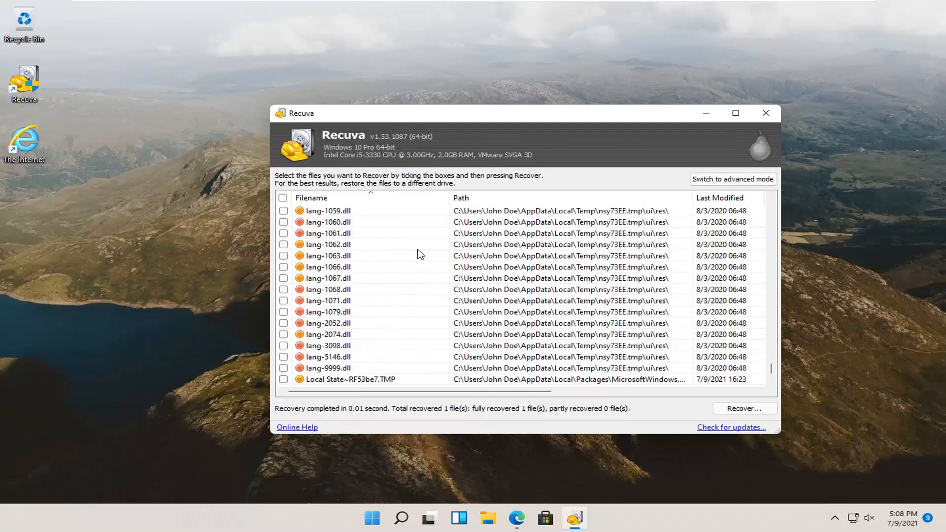
pyautogui.moveTo(408, 311)
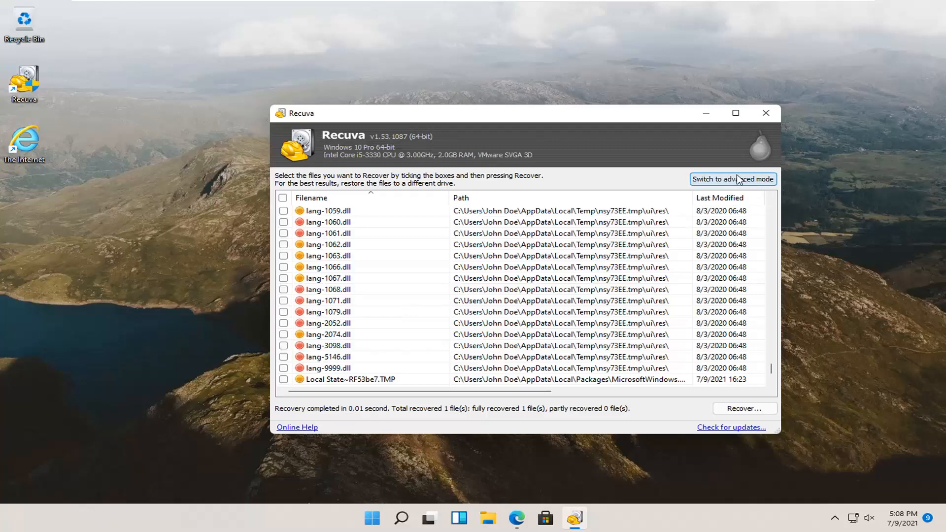
pyautogui.click(731, 178)
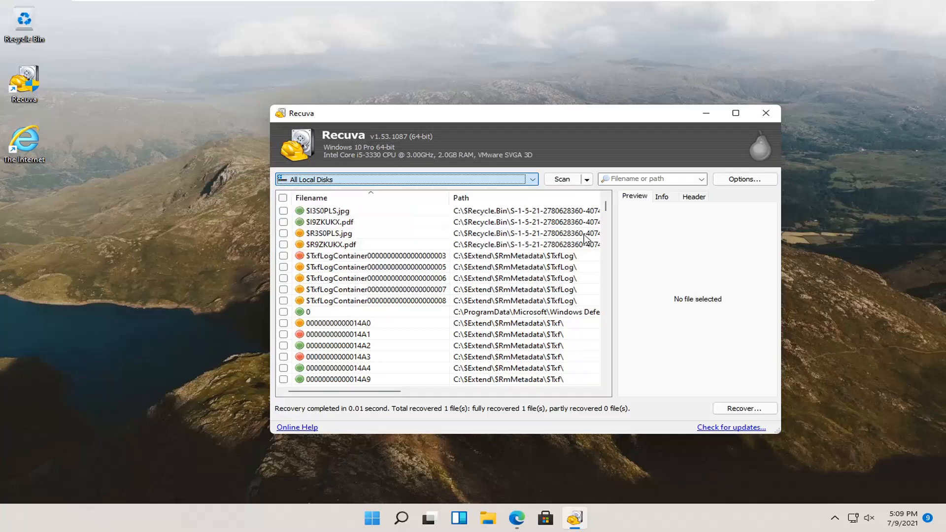
# Select deleted file '0' and view its Info details and hex Header bytes.
pyautogui.click(376, 255)
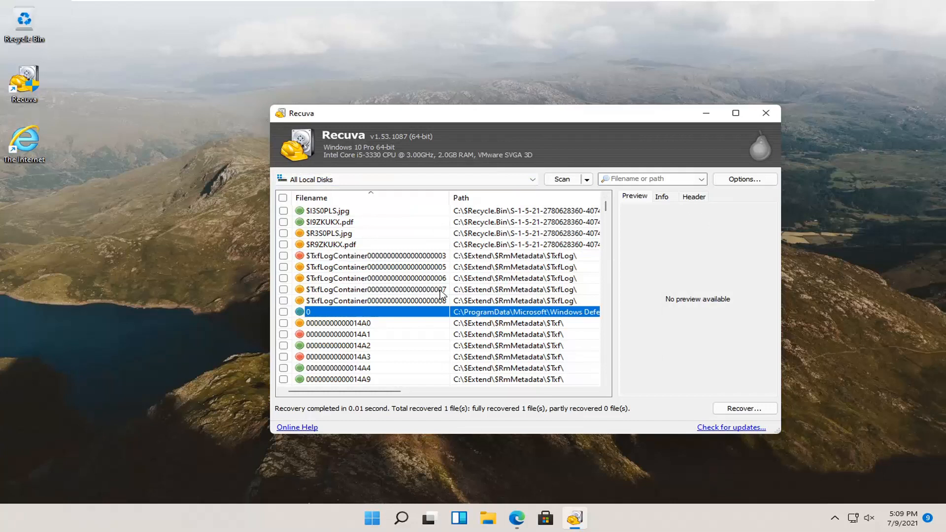
pyautogui.click(661, 196)
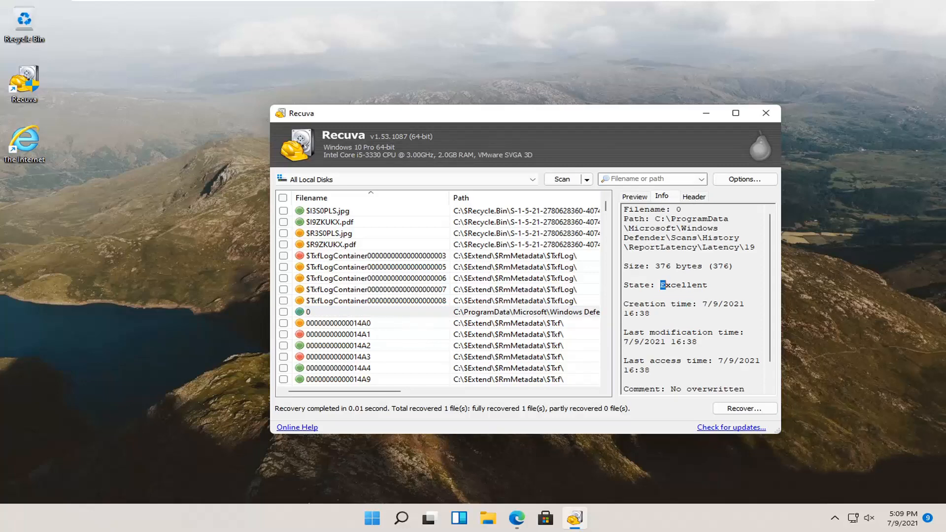
pyautogui.click(693, 197)
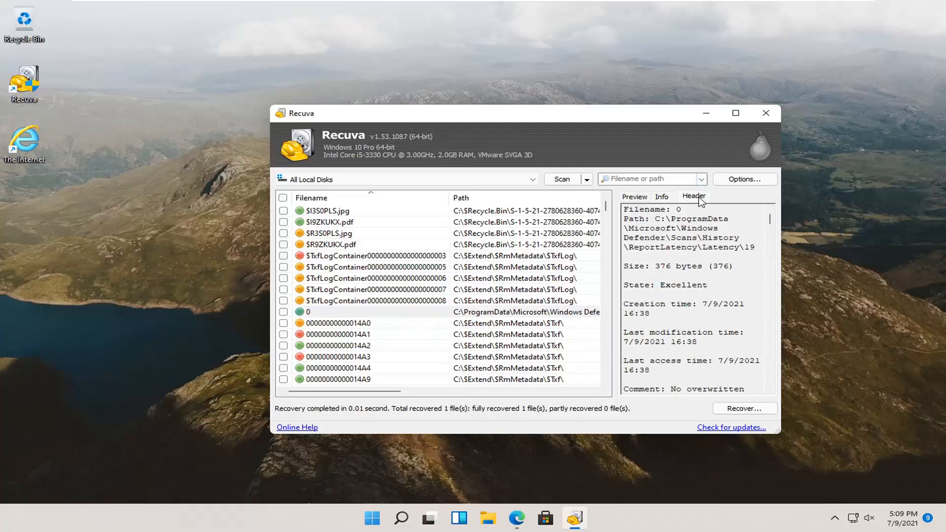
pyautogui.click(693, 196)
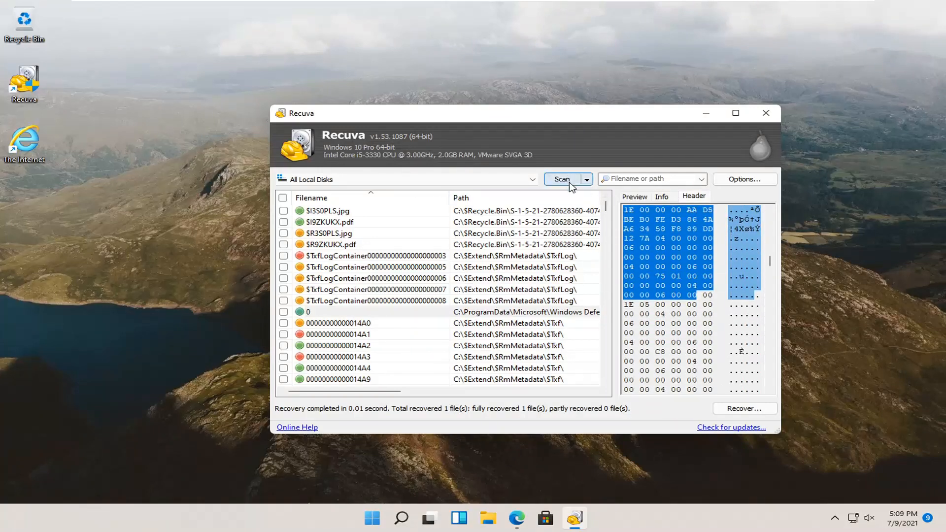
# Rescan All Local Disks, finding 8,849 files, then open and close Options unchanged.
pyautogui.click(586, 179)
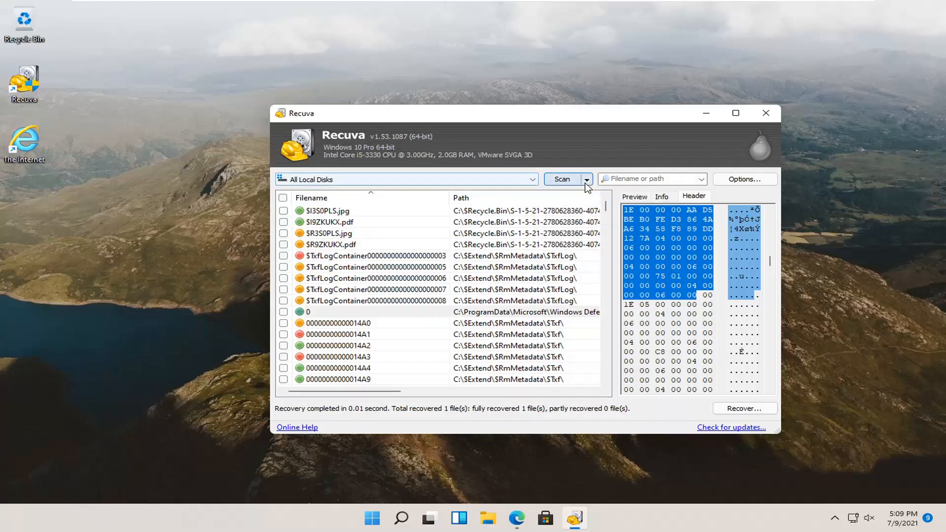
pyautogui.click(585, 179)
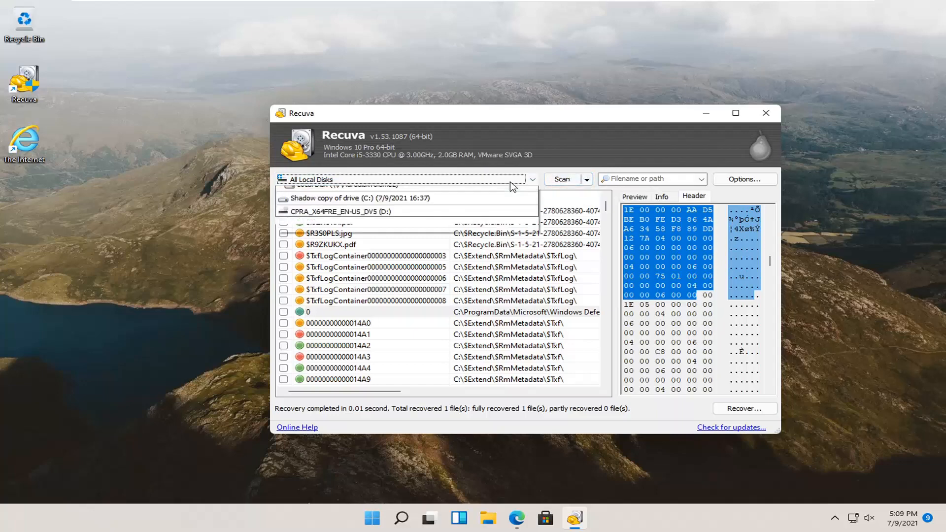
pyautogui.click(403, 179)
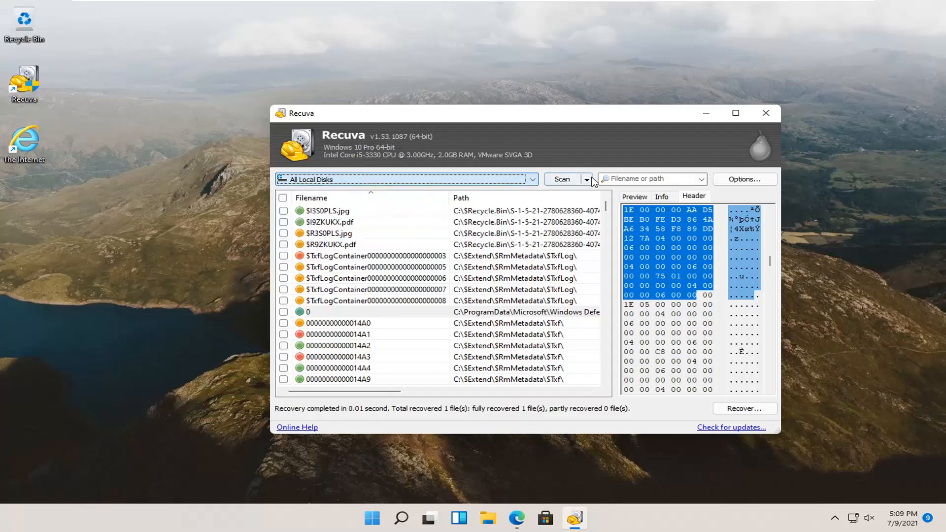
pyautogui.click(562, 179)
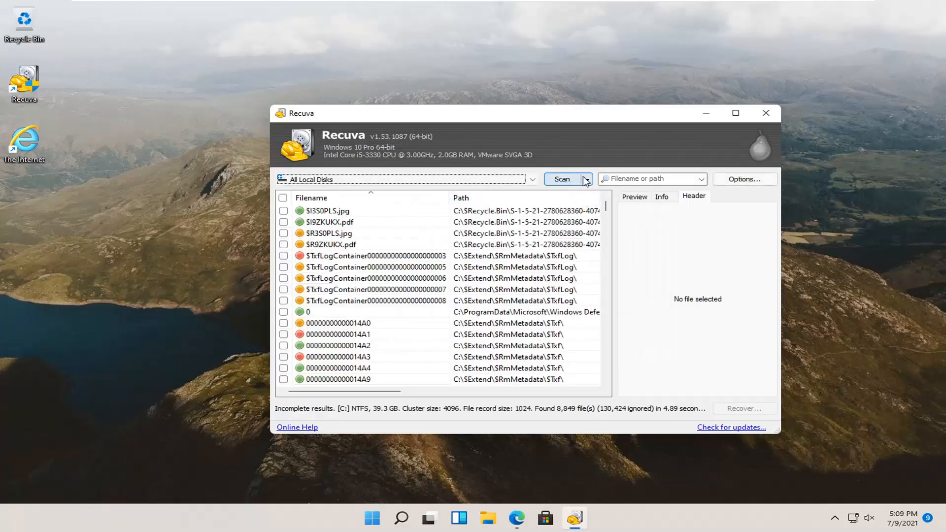
pyautogui.click(744, 179)
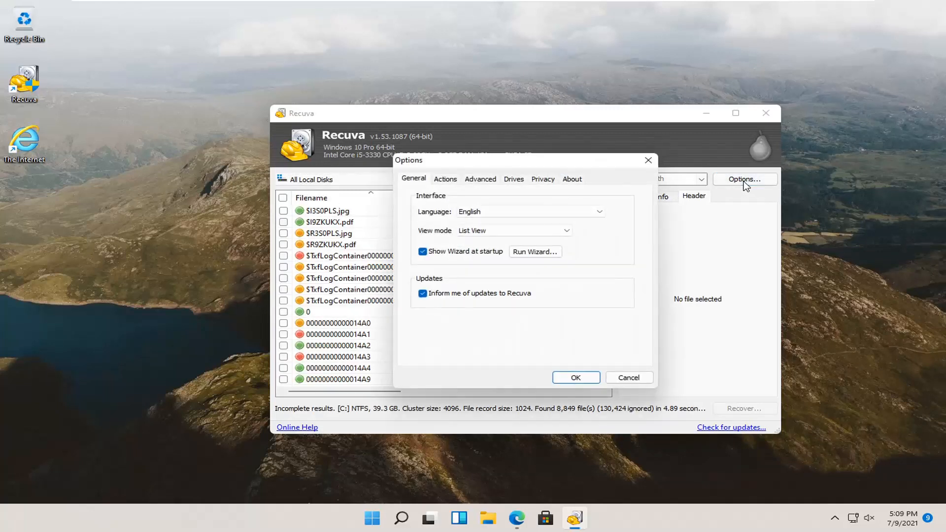
pyautogui.click(479, 179)
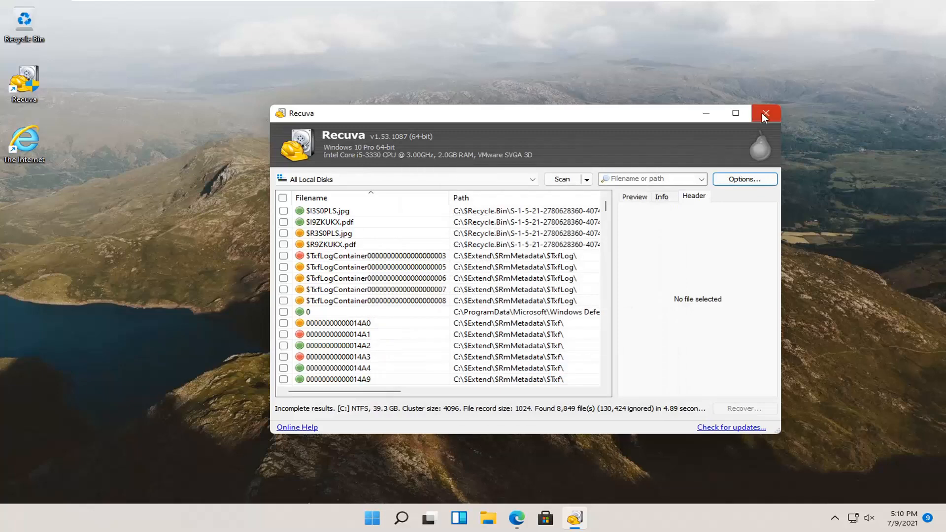
# Relaunch the wizard and start a deep scan for Music files in any location.
pyautogui.click(765, 114)
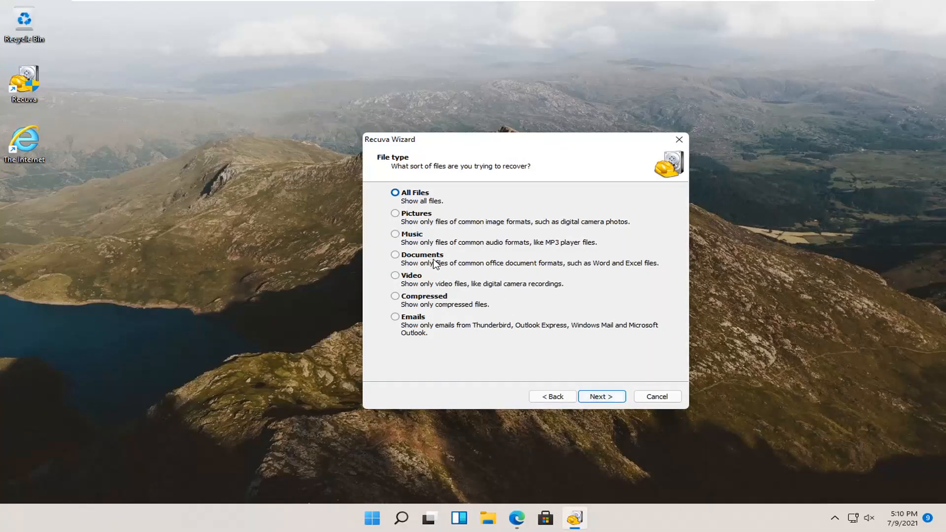
pyautogui.moveTo(397, 213)
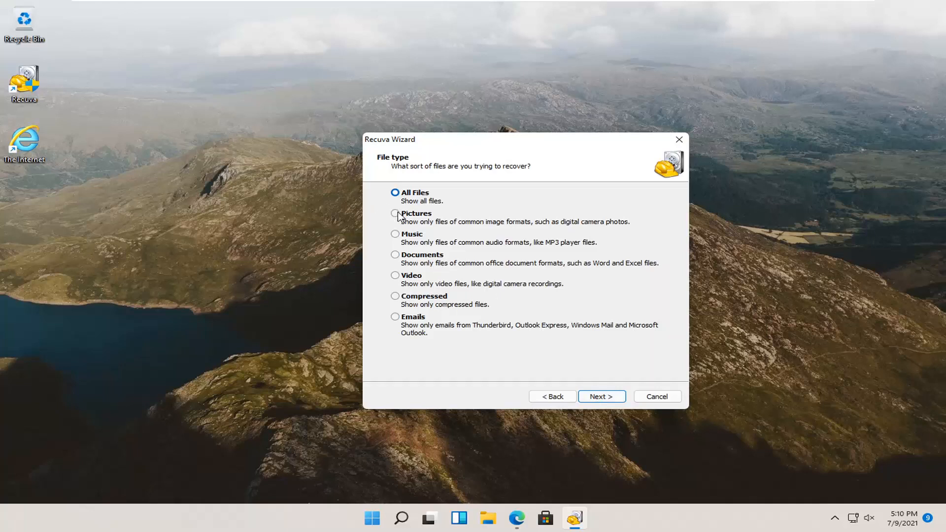
pyautogui.moveTo(390, 305)
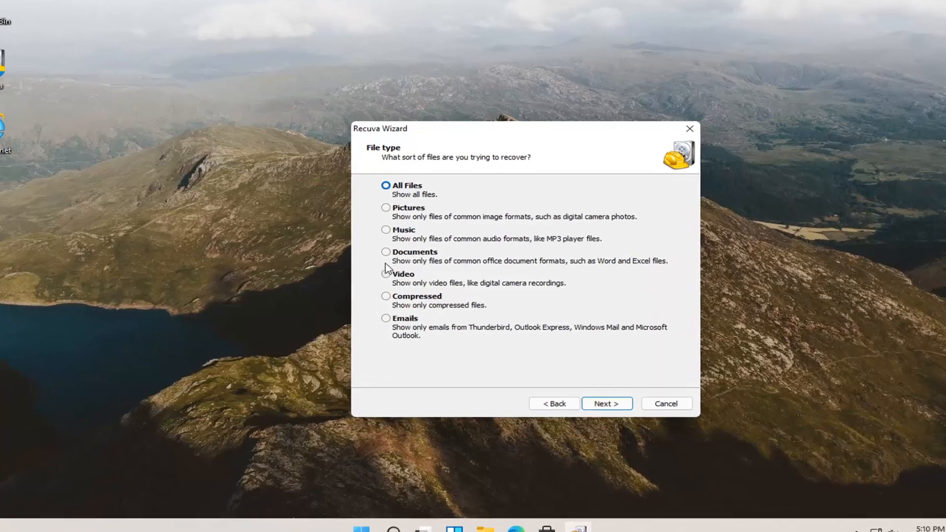
pyautogui.click(387, 229)
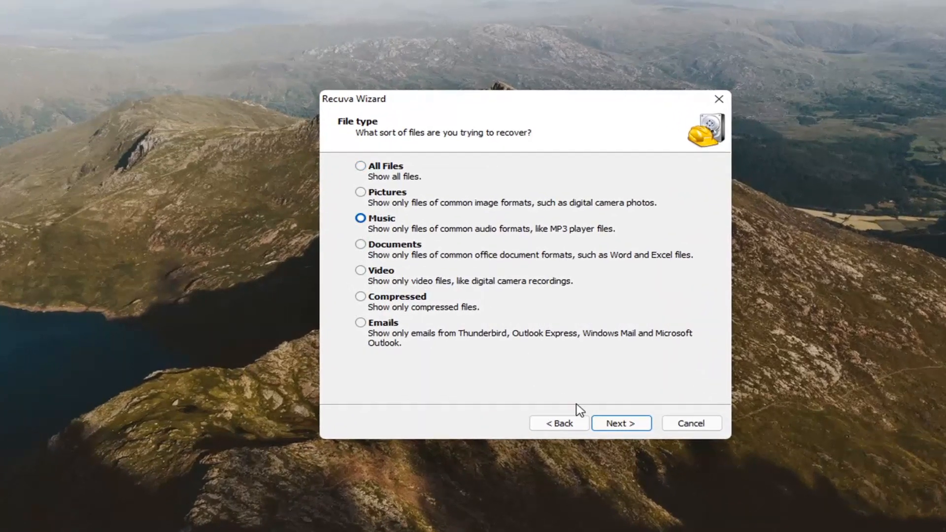
pyautogui.click(620, 423)
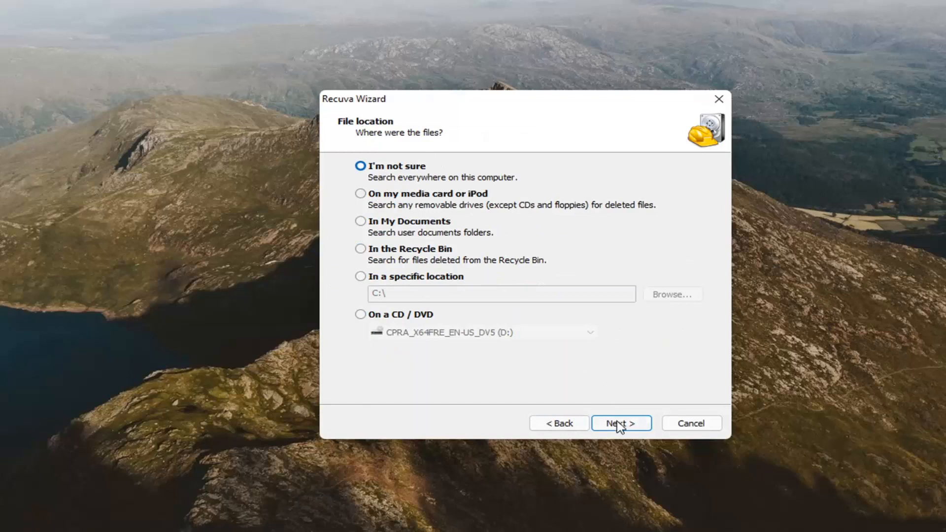
pyautogui.click(621, 422)
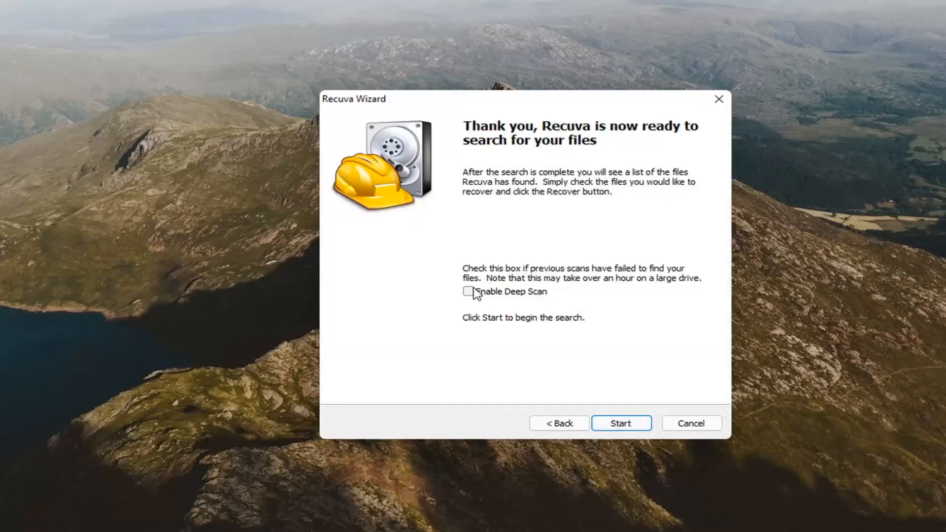
pyautogui.click(468, 291)
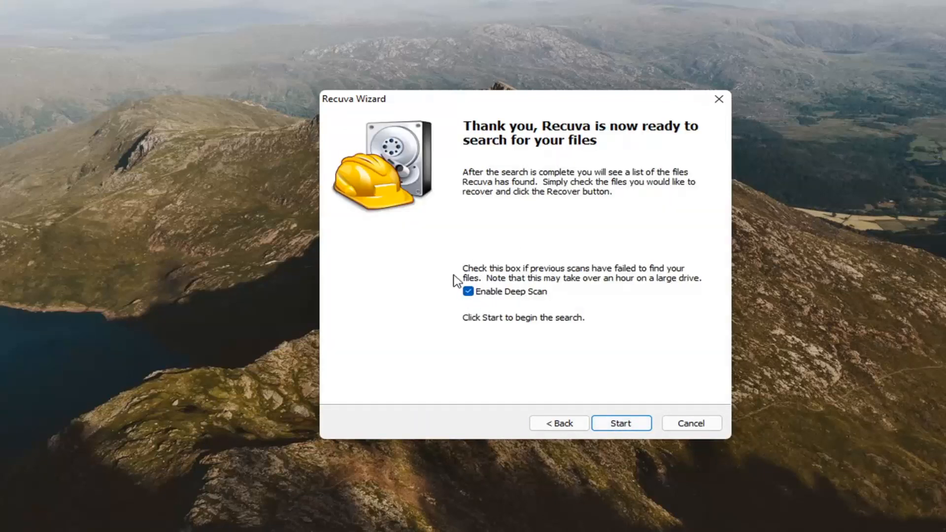
pyautogui.click(620, 422)
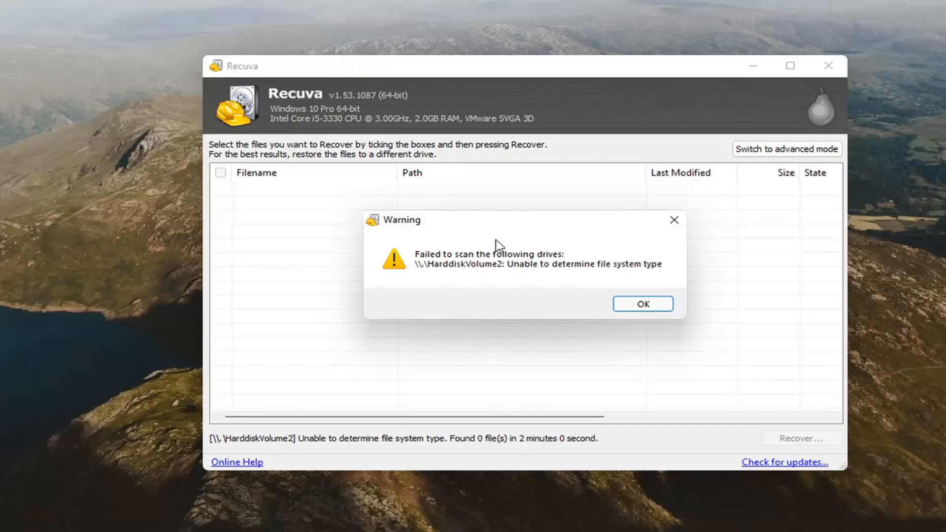
pyautogui.moveTo(488, 269)
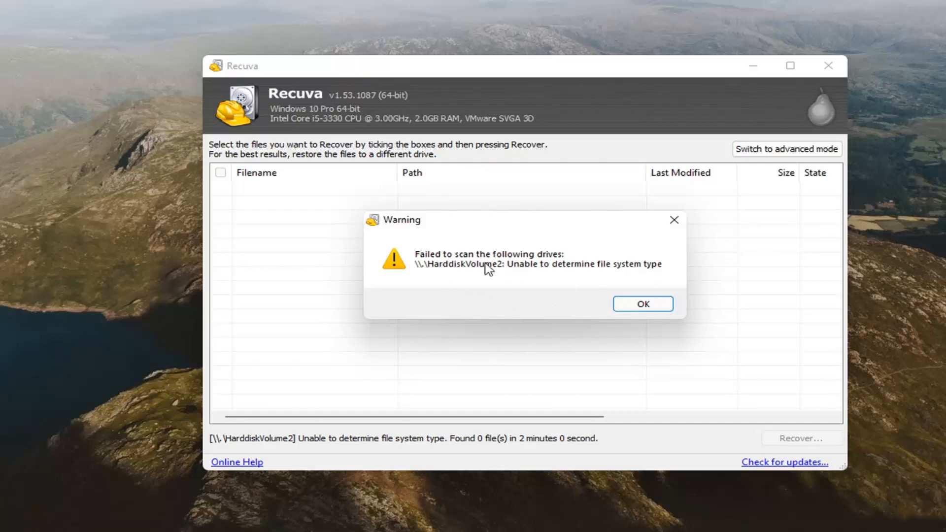
# Dismiss the HarddiskVolume2 scan failure warning with OK.
pyautogui.click(642, 303)
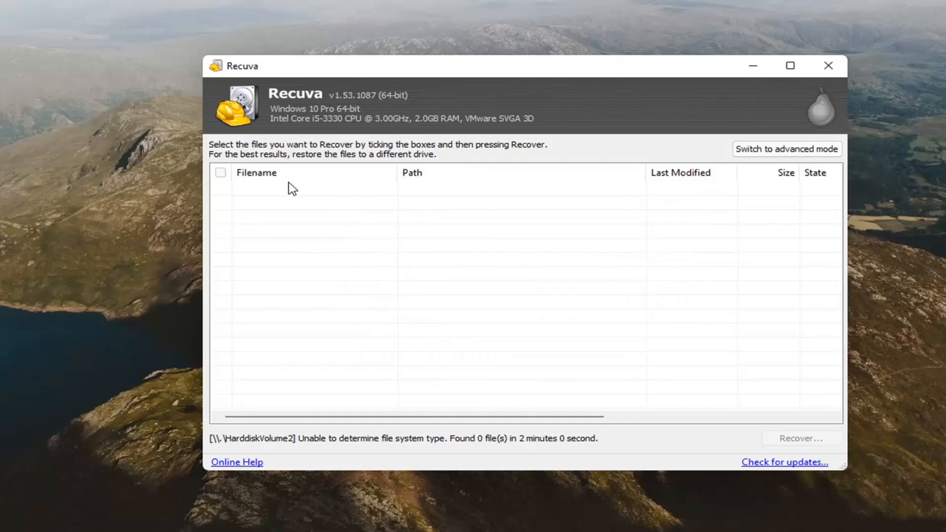
pyautogui.moveTo(466, 290)
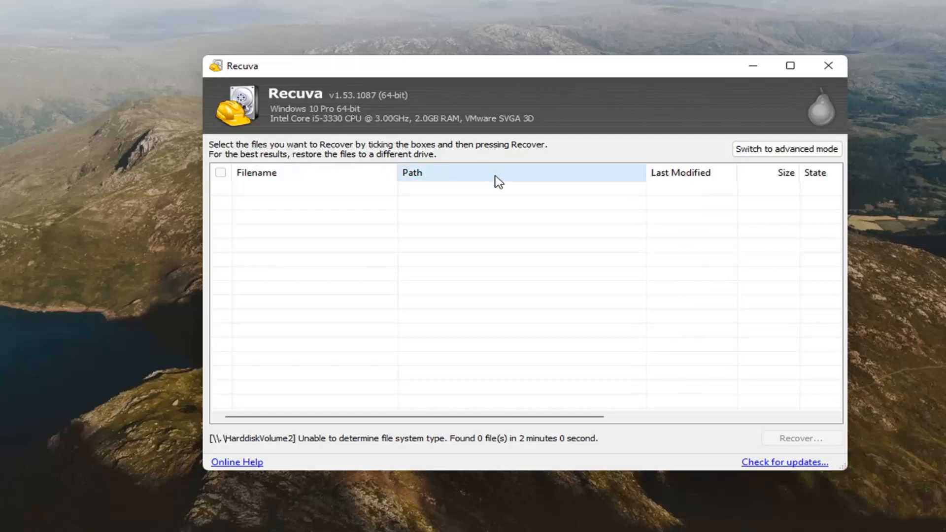
pyautogui.moveTo(131, 115)
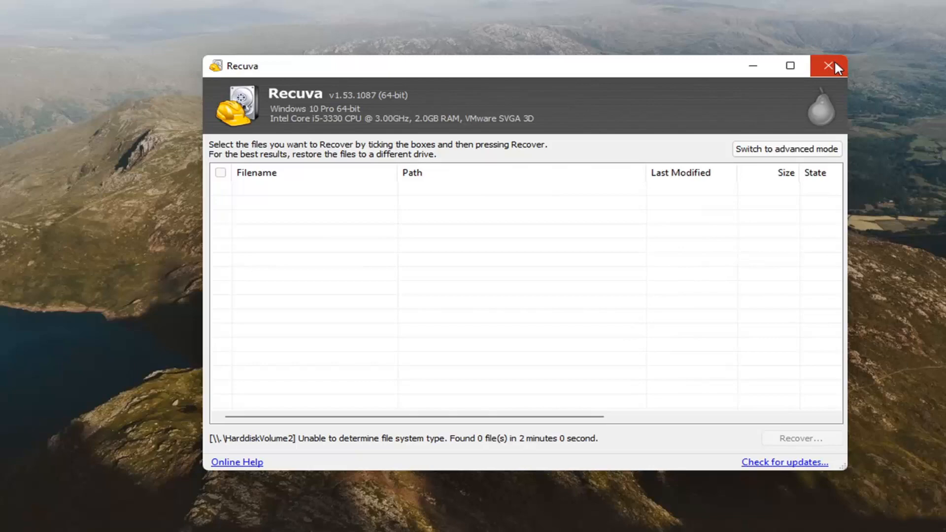
# Close the Recuva window to return to the desktop.
pyautogui.click(828, 65)
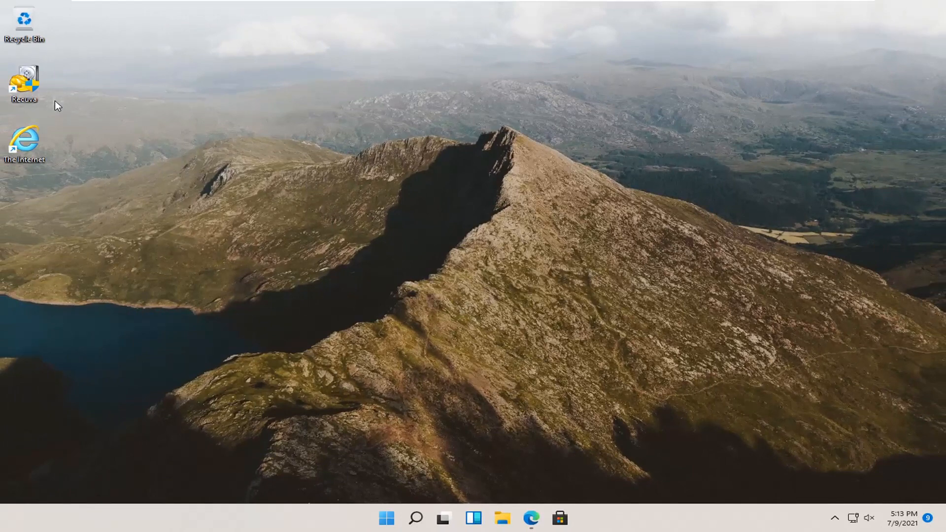
pyautogui.moveTo(132, 124)
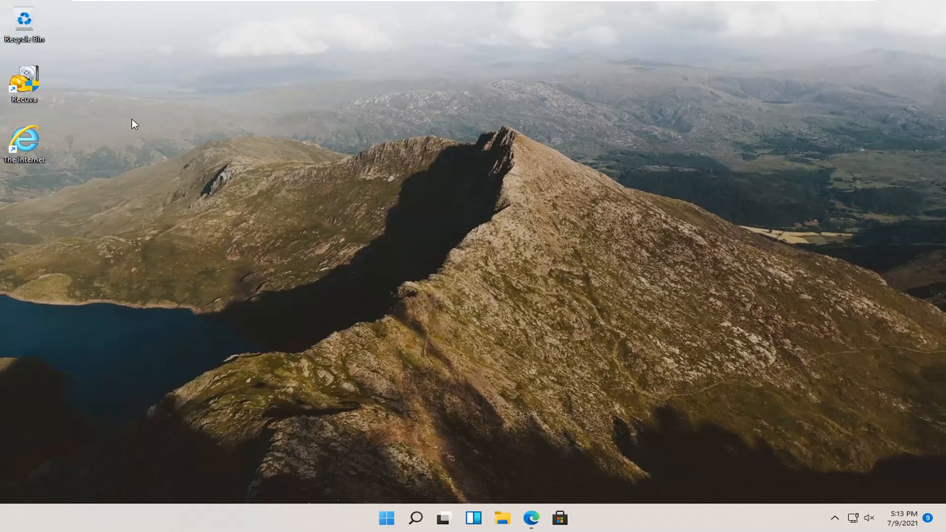